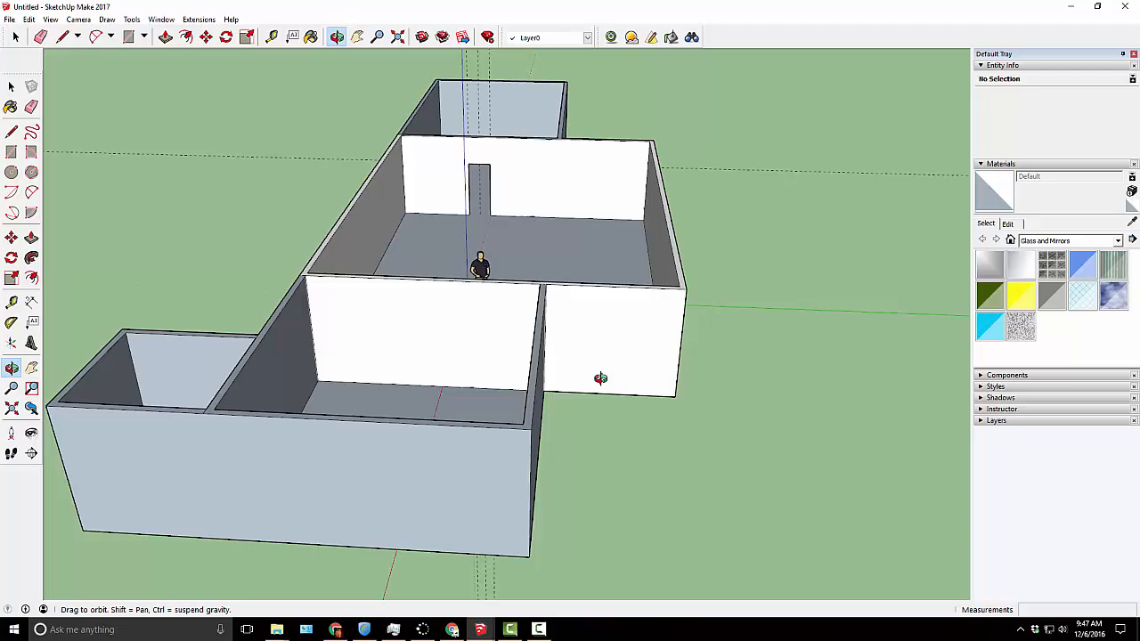
- Review the existing apartment model from several sides, then clear it to an empty scene
drag(602, 378, 913, 361)
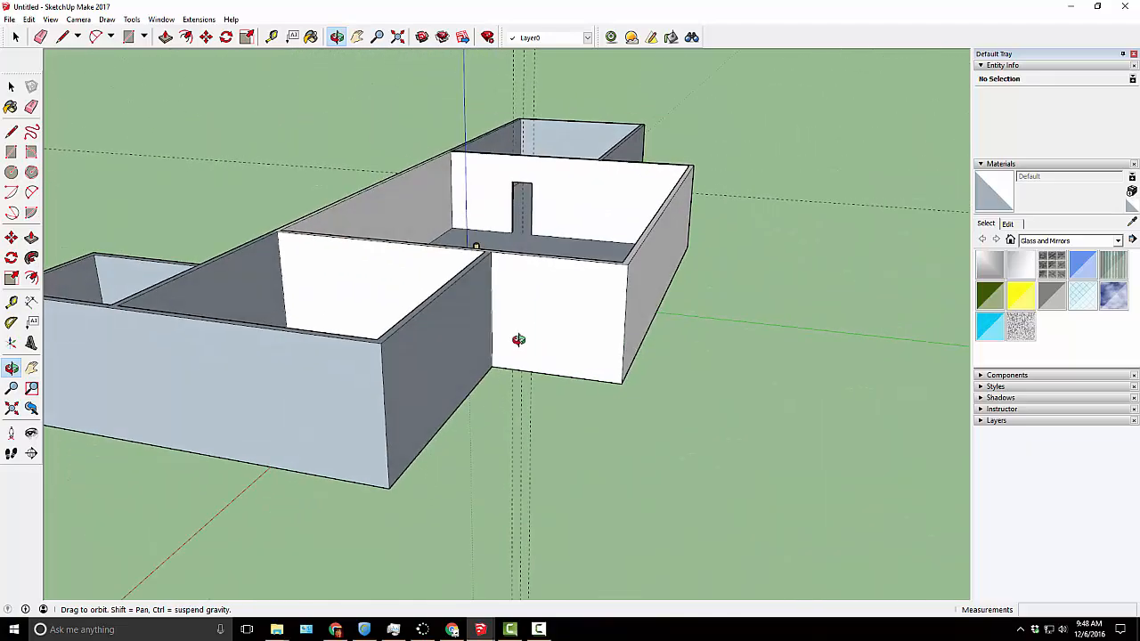
drag(518, 341, 306, 357)
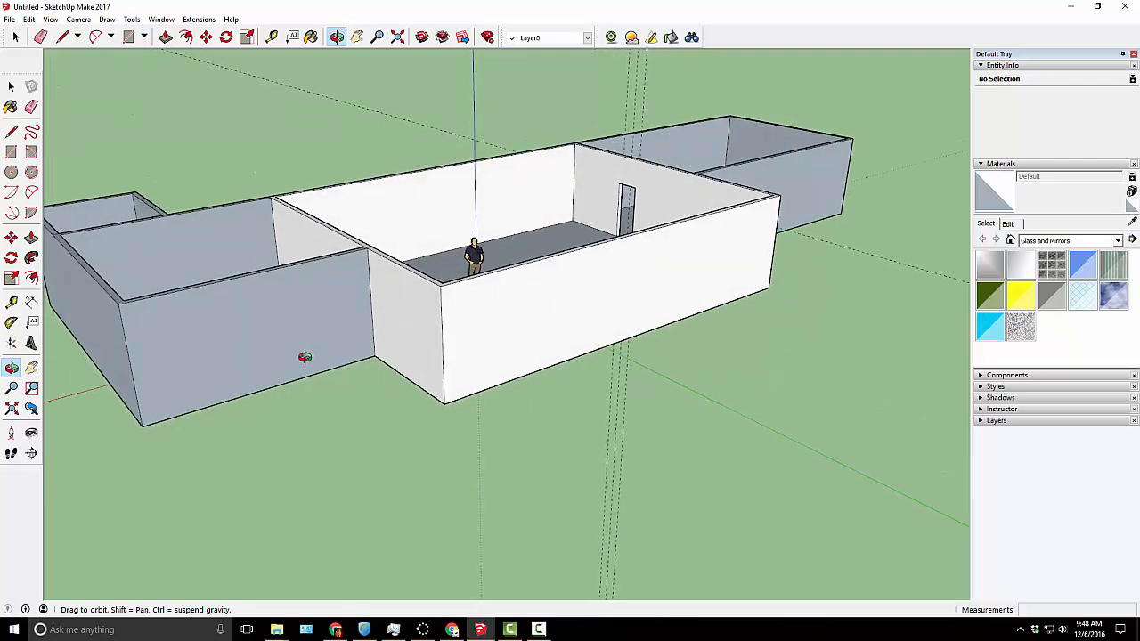
drag(305, 356, 407, 419)
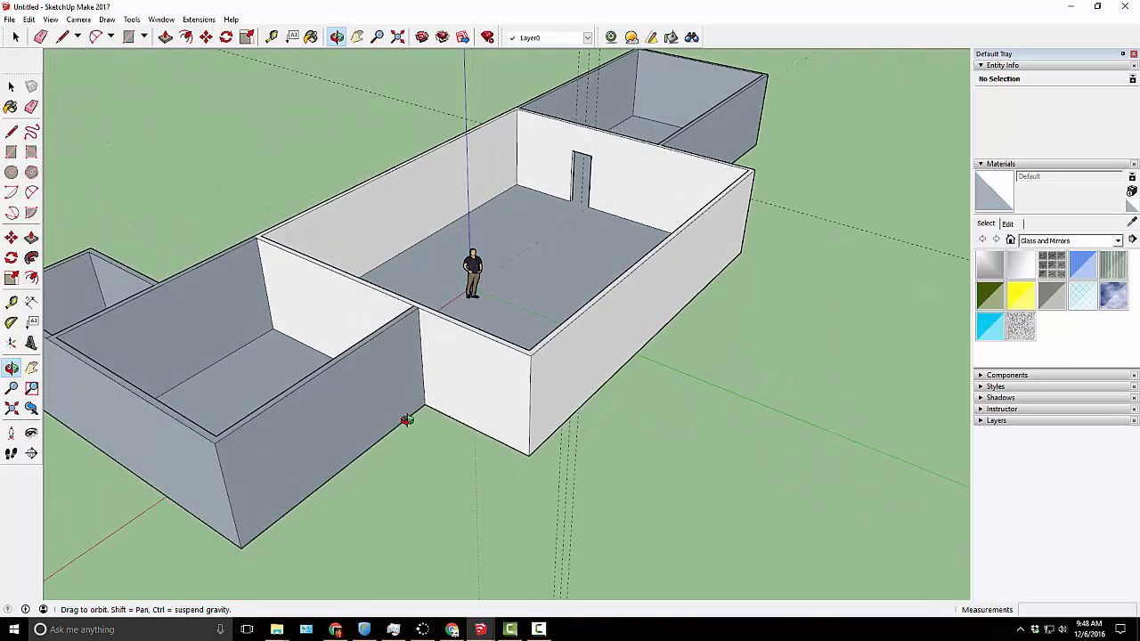
click(30, 107)
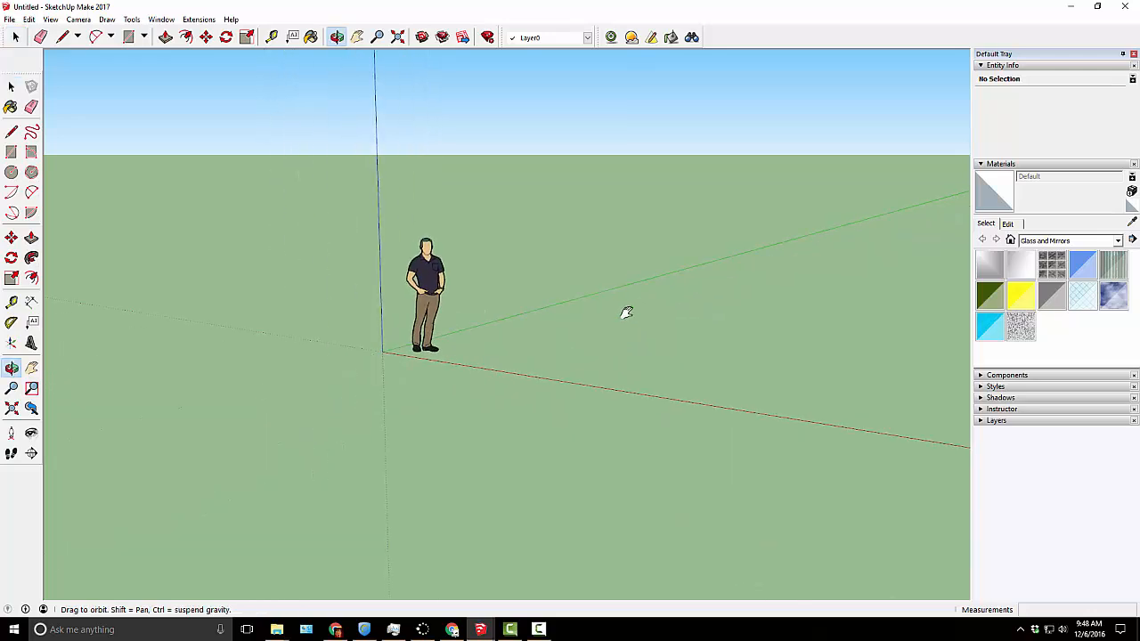
- Draw a 40 by 30 foot floor rectangle, offset it 6 inches inward and pull the border up into walls
drag(623, 312, 526, 345)
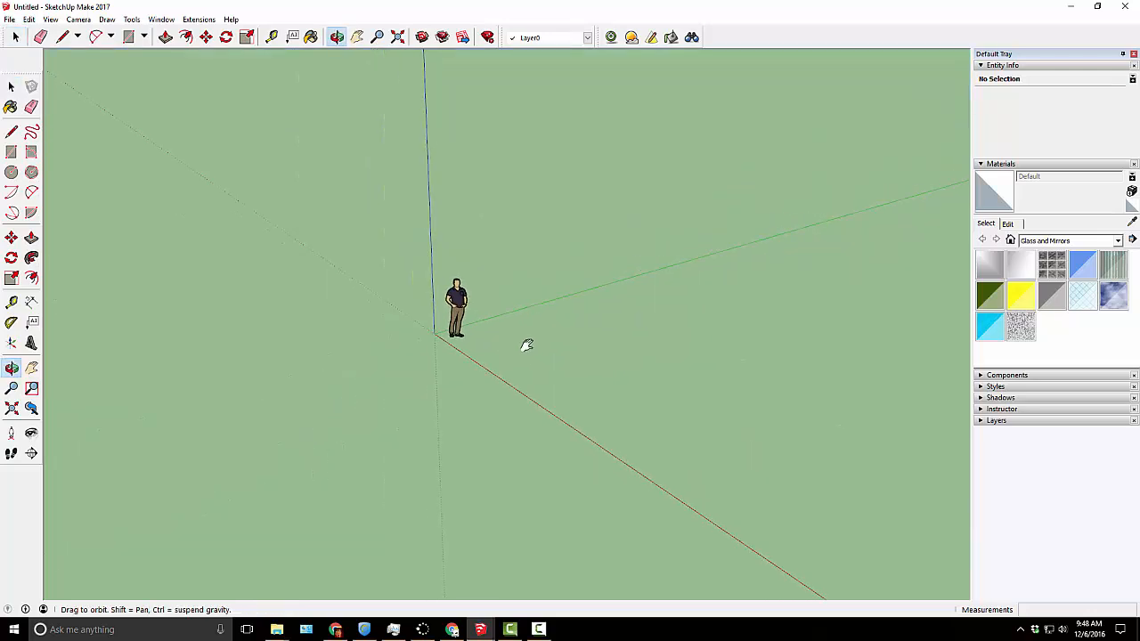
click(12, 86)
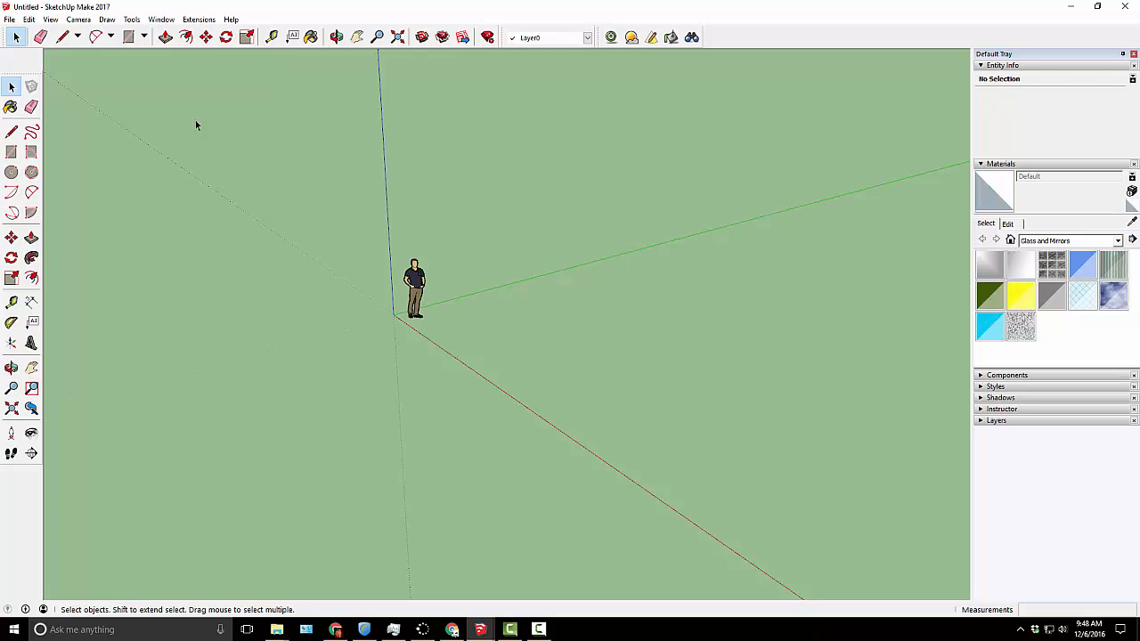
mouse_move(214, 128)
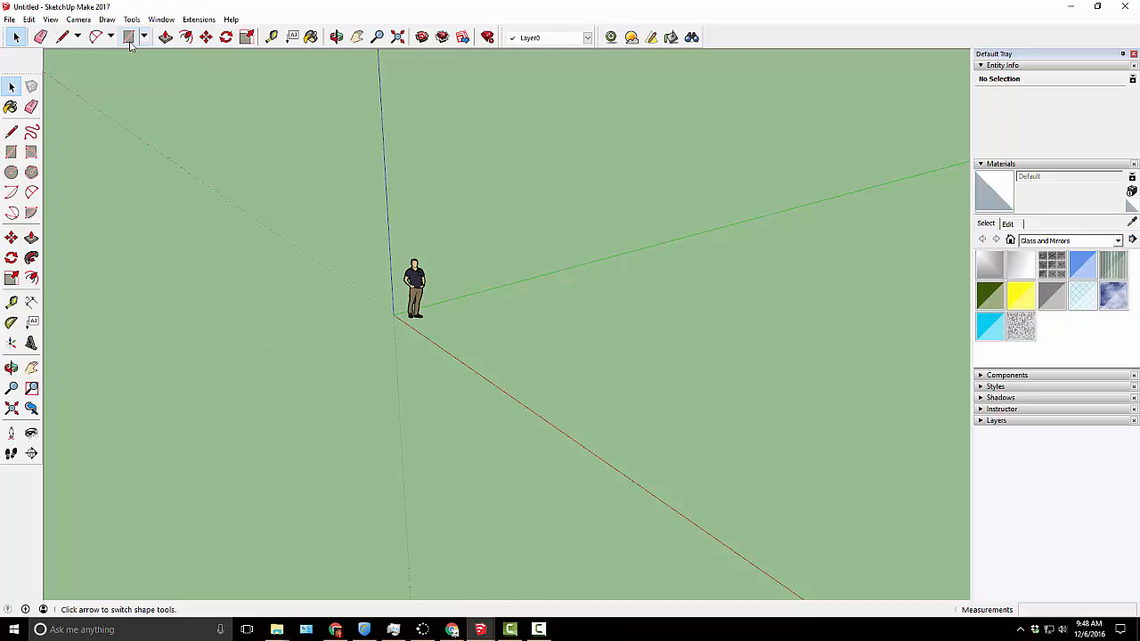
click(128, 37)
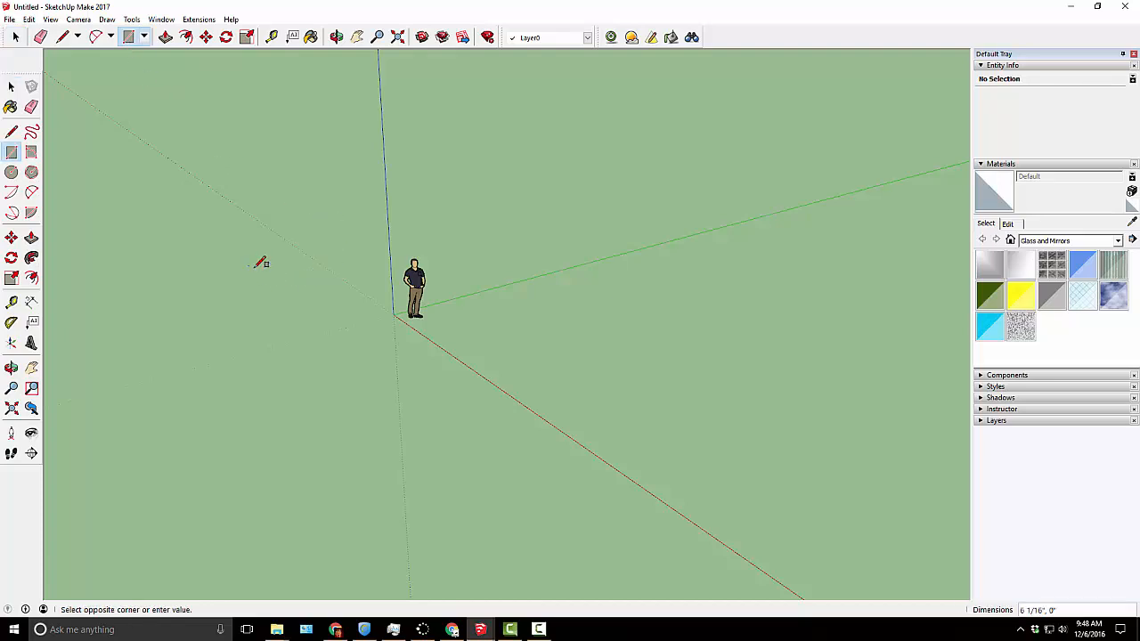
drag(254, 267, 730, 337)
text(30;)
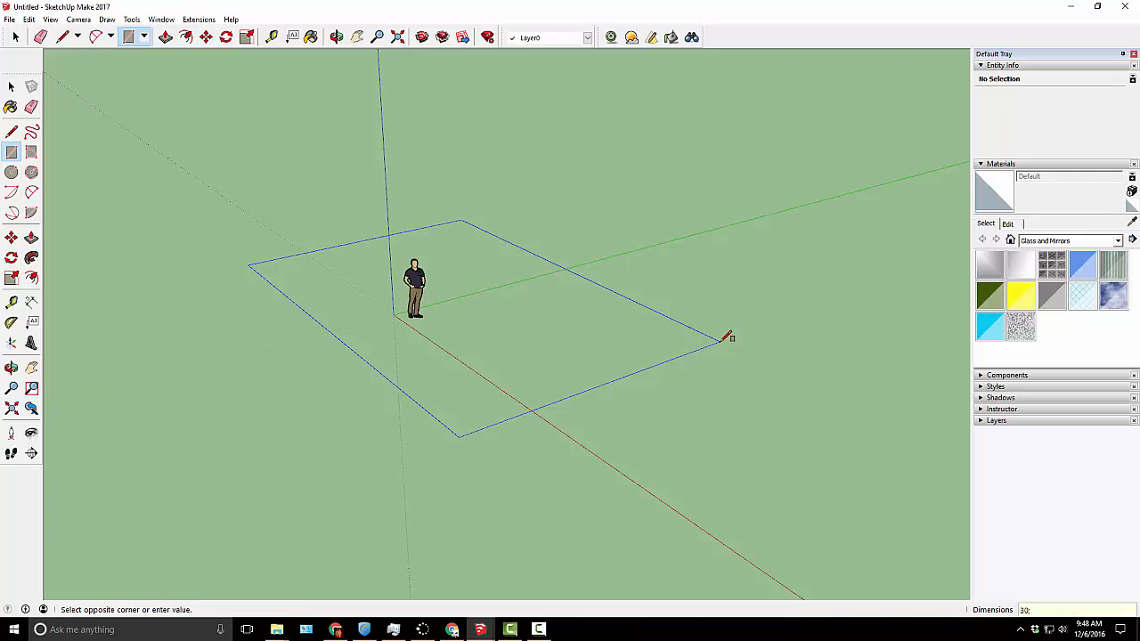
text(40')
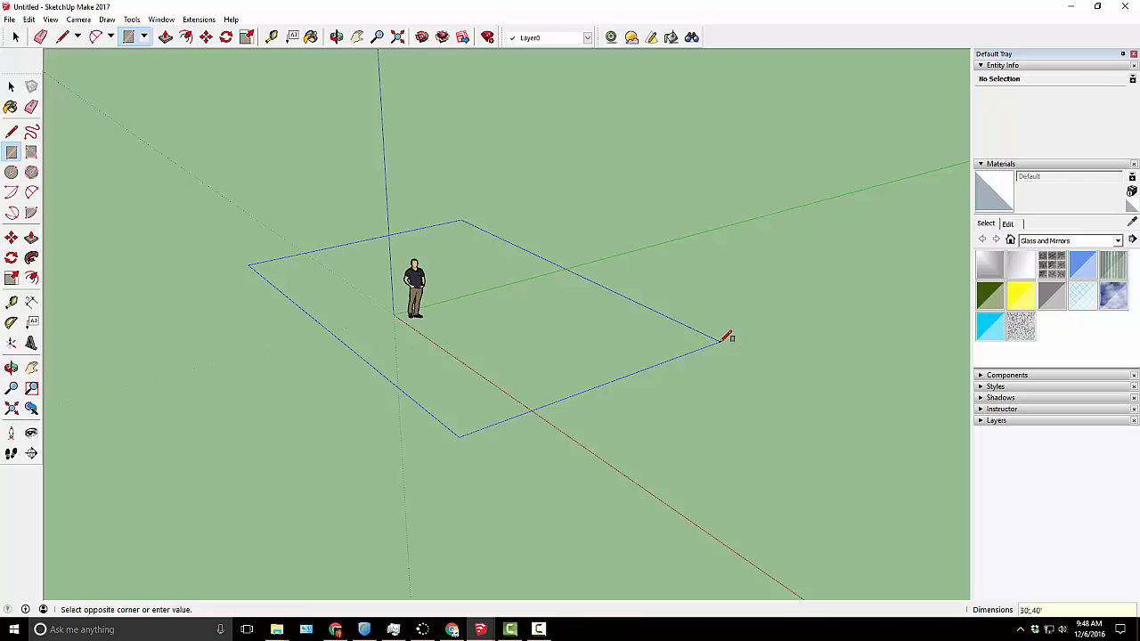
text(30)
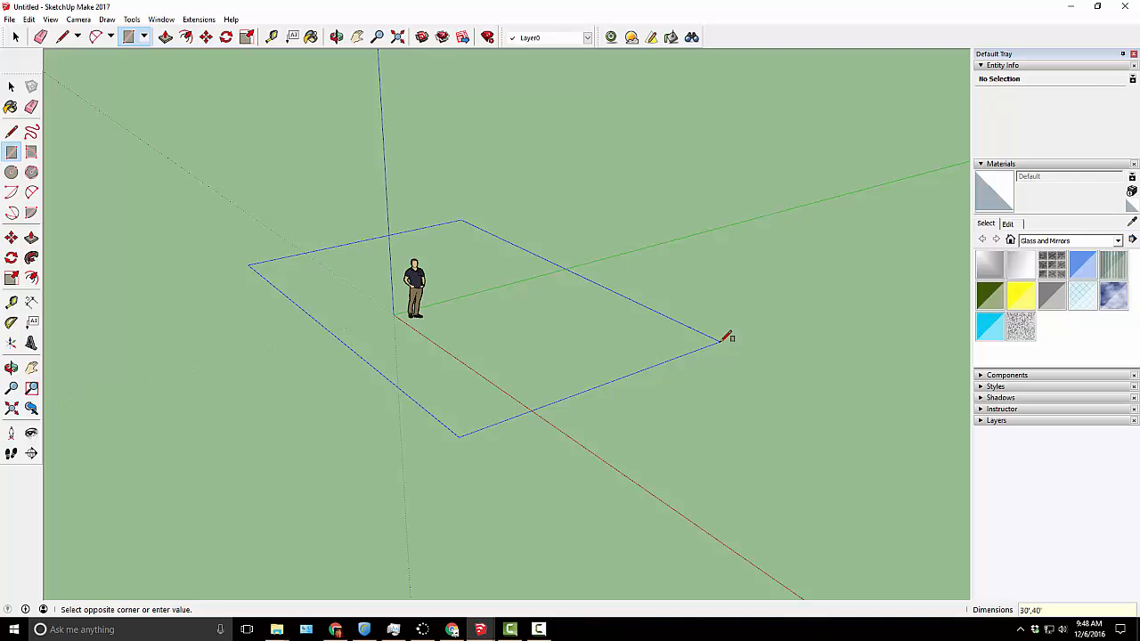
click(730, 337)
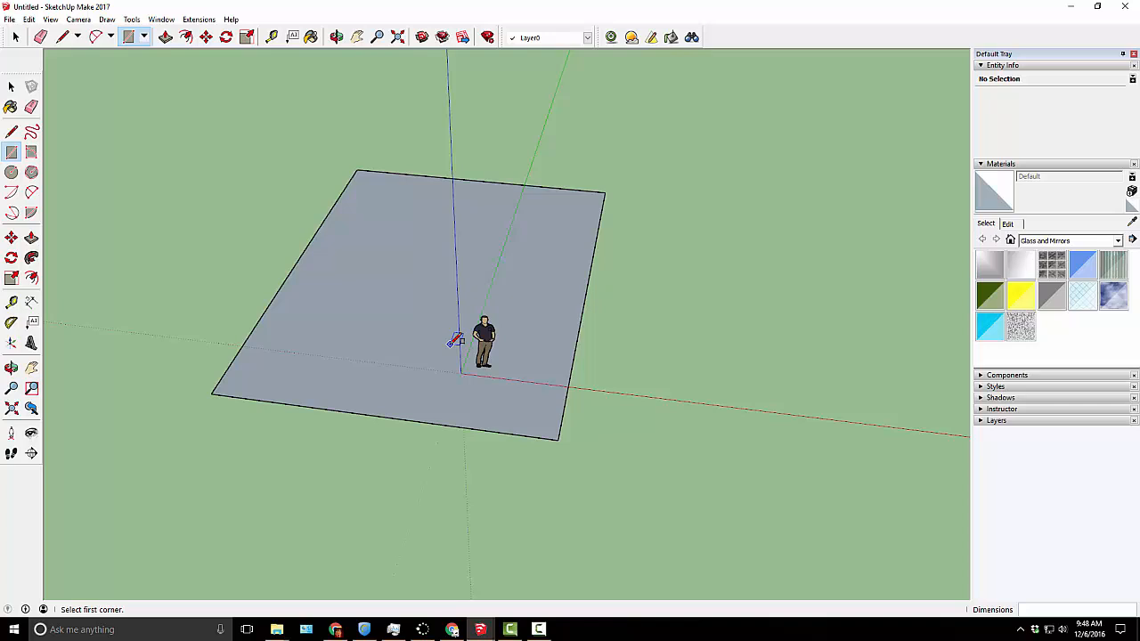
mouse_move(595, 297)
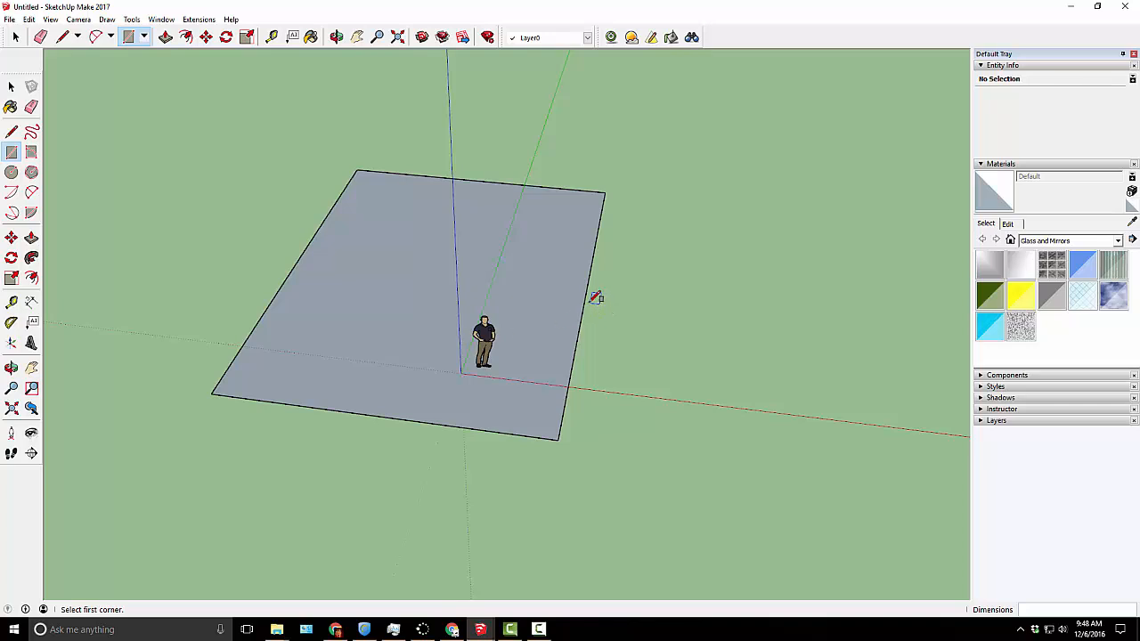
mouse_move(221, 81)
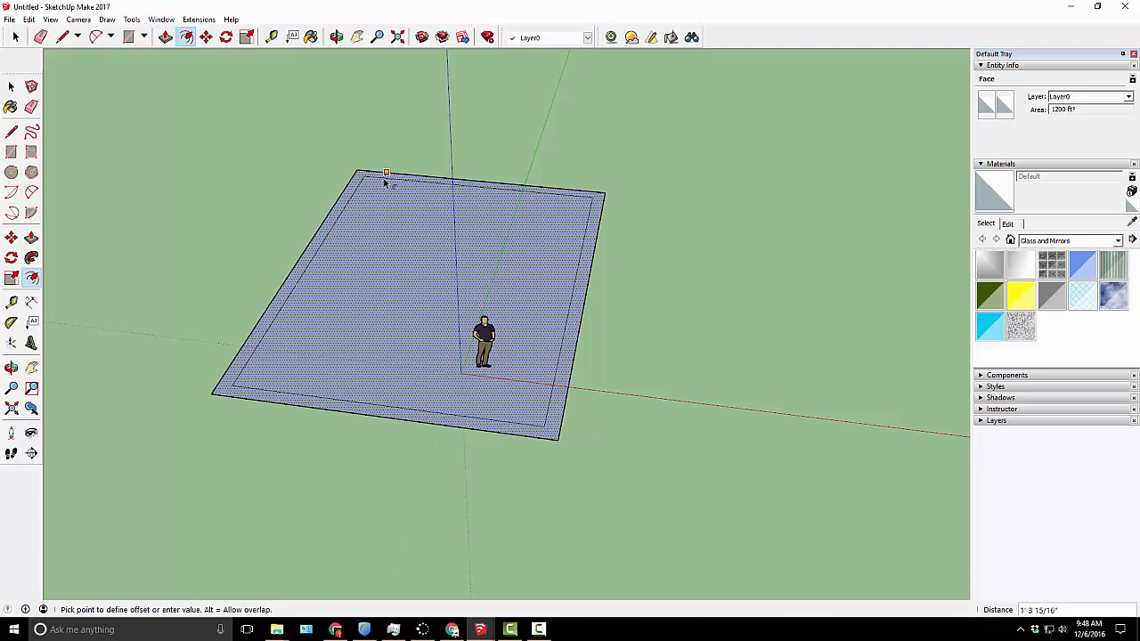
text(6)
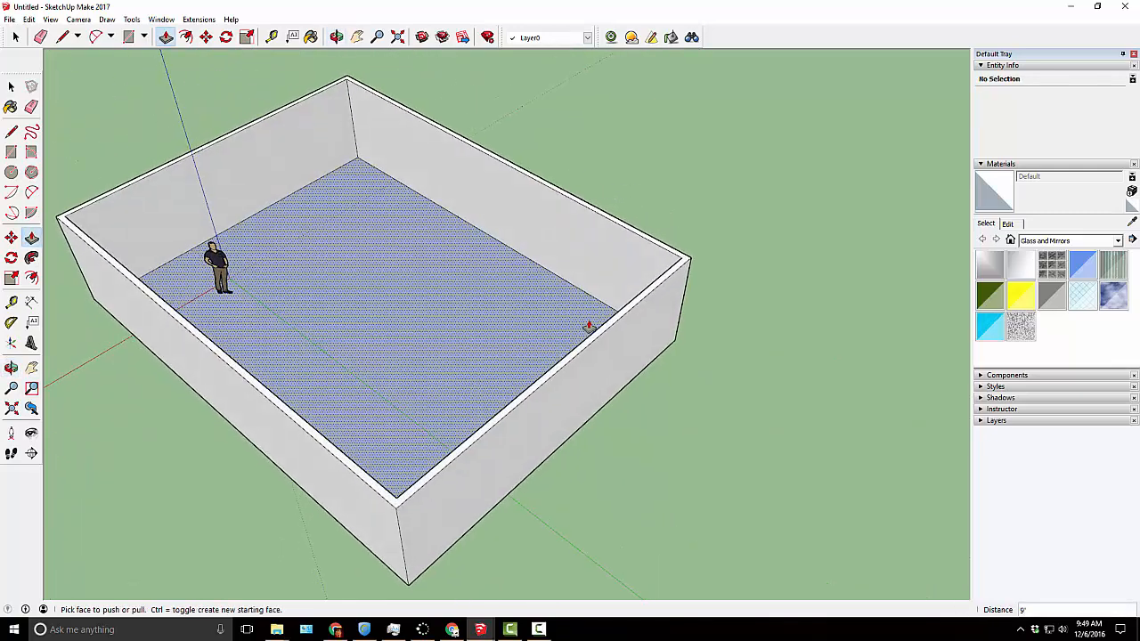
- Draw a 20 by 20 foot floor rectangle from the first room's outer corner
click(128, 37)
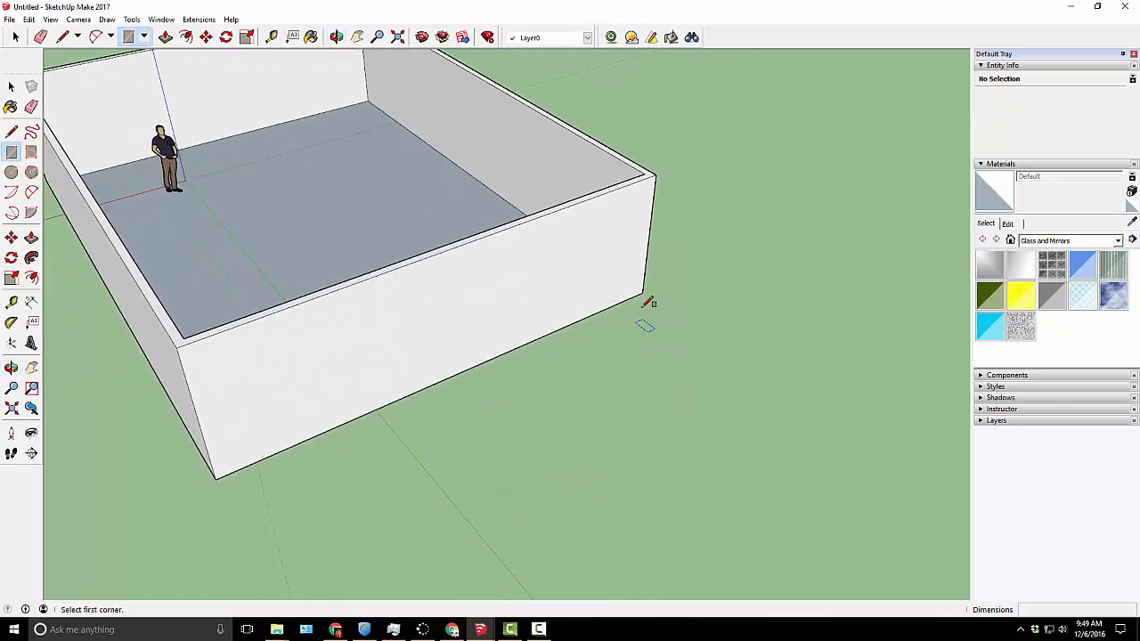
click(642, 291)
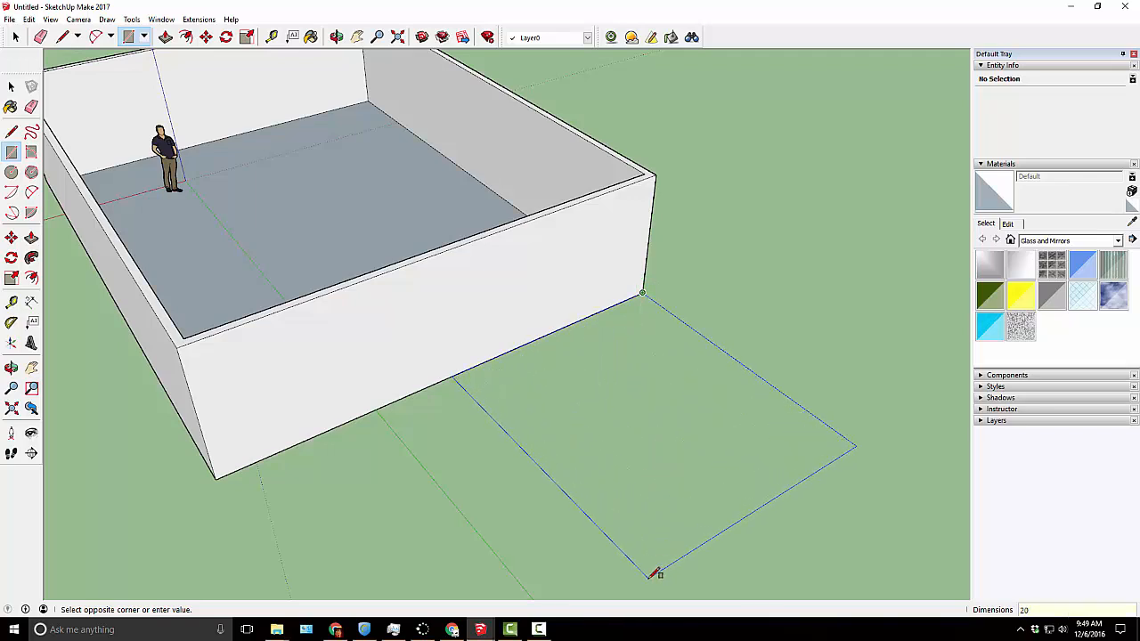
text(20,20)
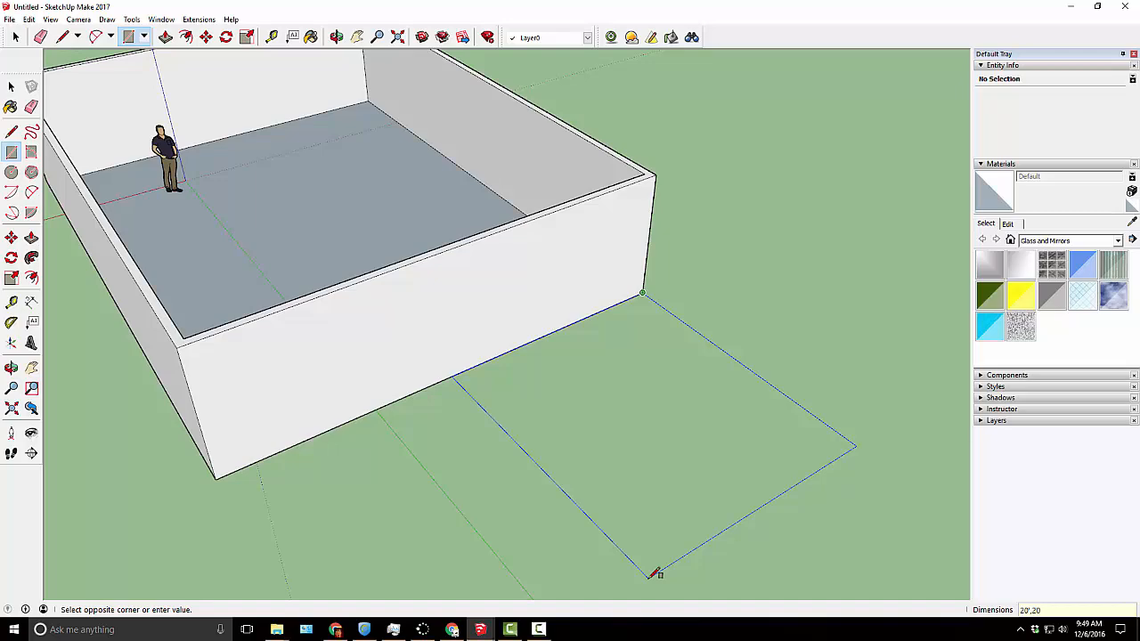
click(657, 573)
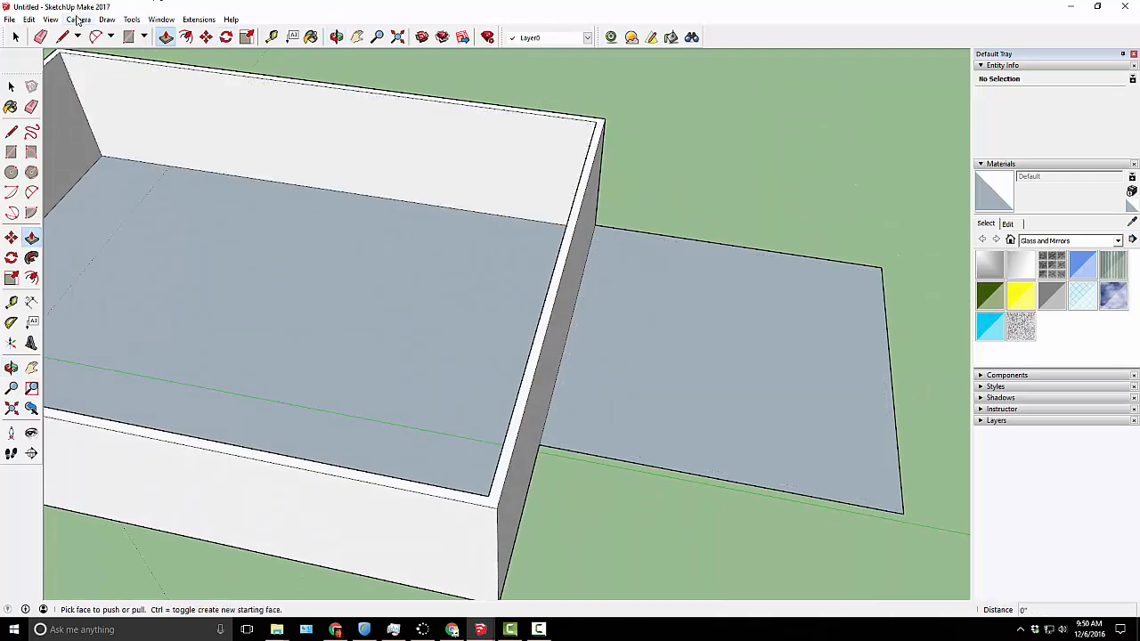
- Select the new floor's outer edges and pull them up into walls
click(14, 37)
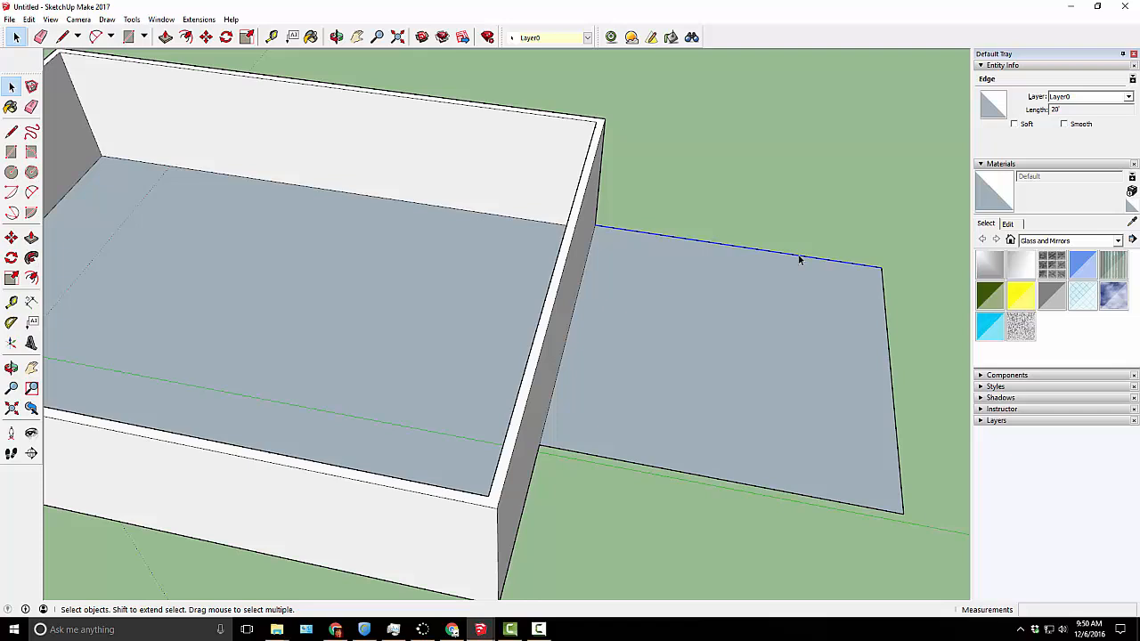
mouse_move(888, 329)
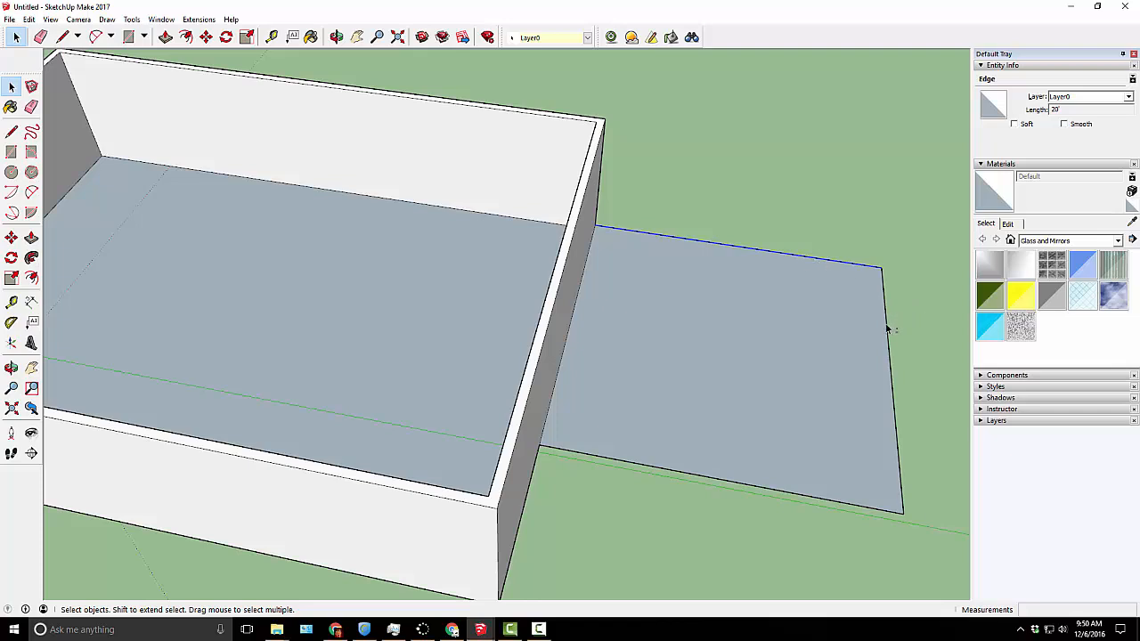
click(717, 481)
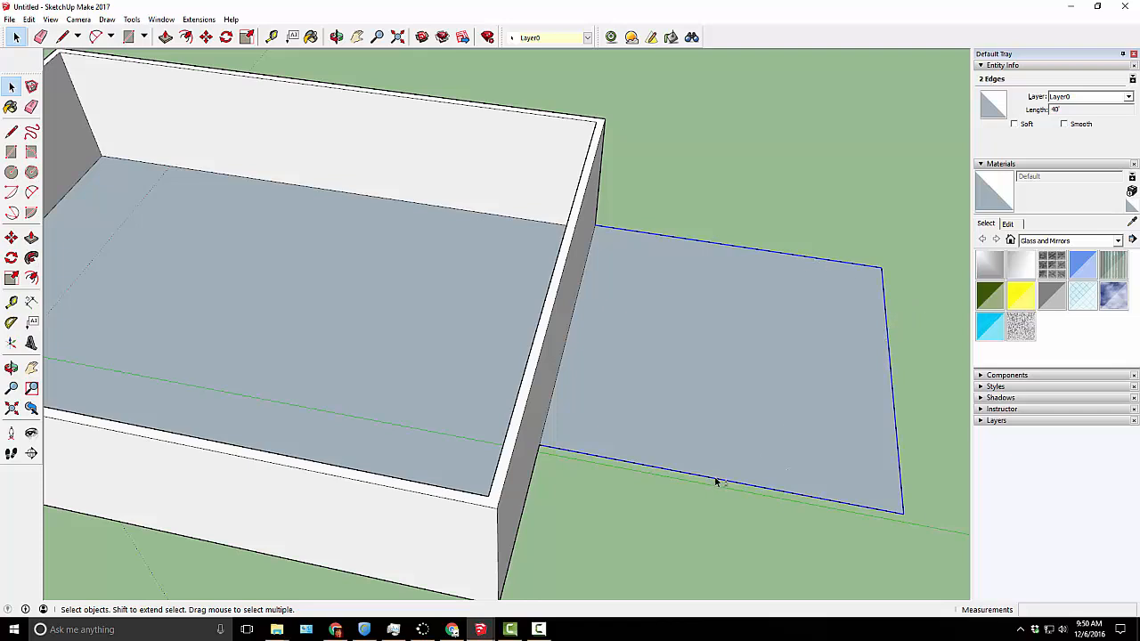
click(187, 37)
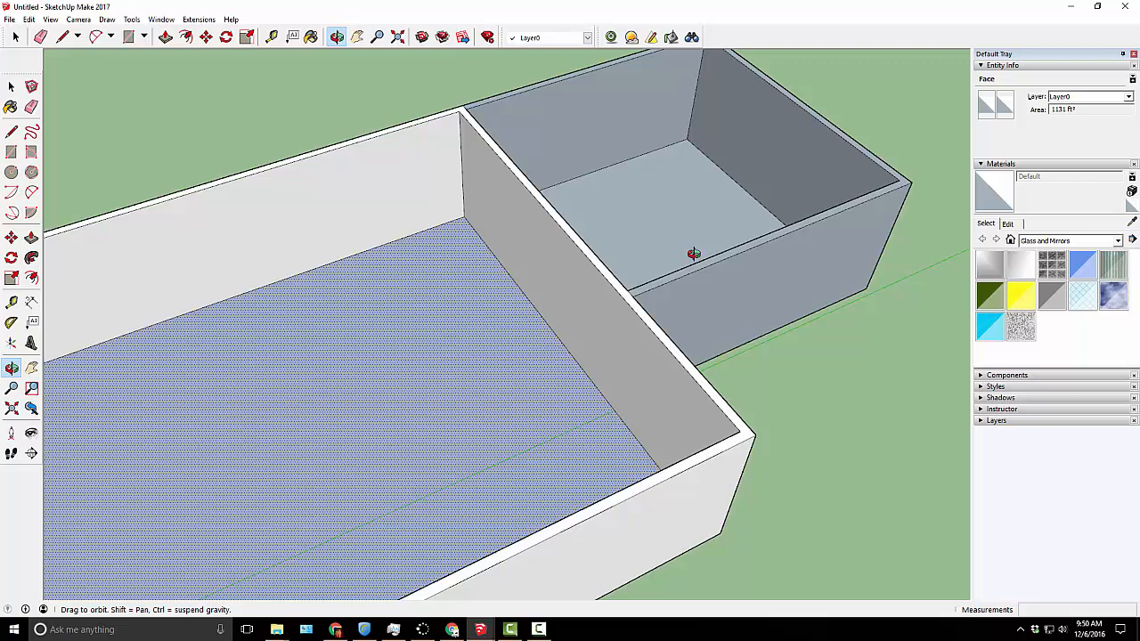
drag(695, 253, 740, 235)
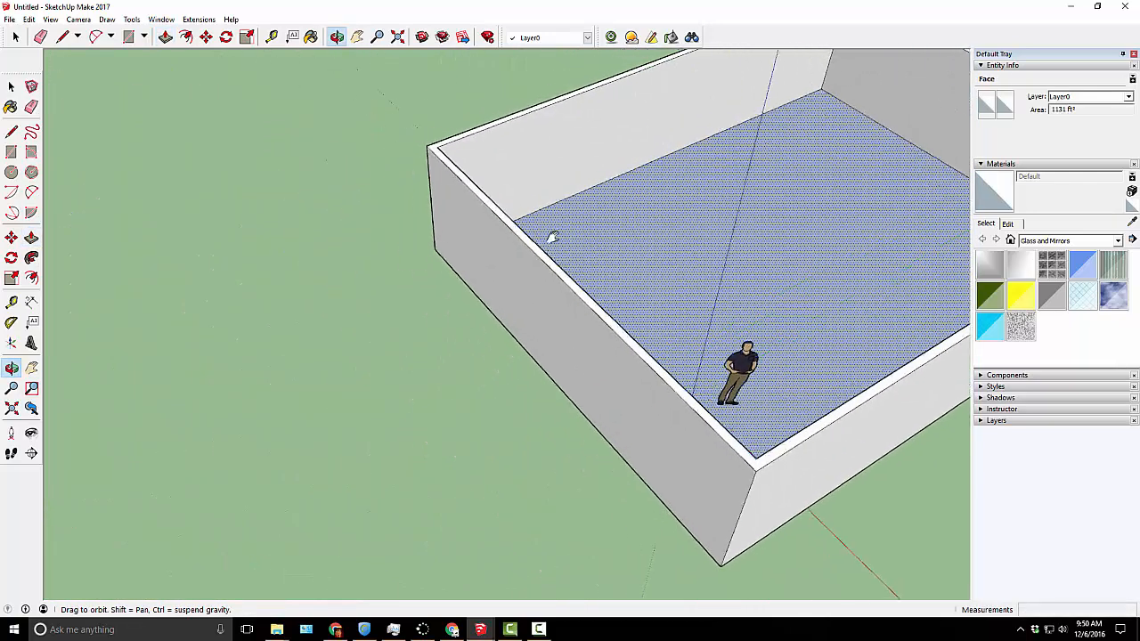
- Draw another 20 by 20 foot floor rectangle from the wall's outer corner
click(128, 36)
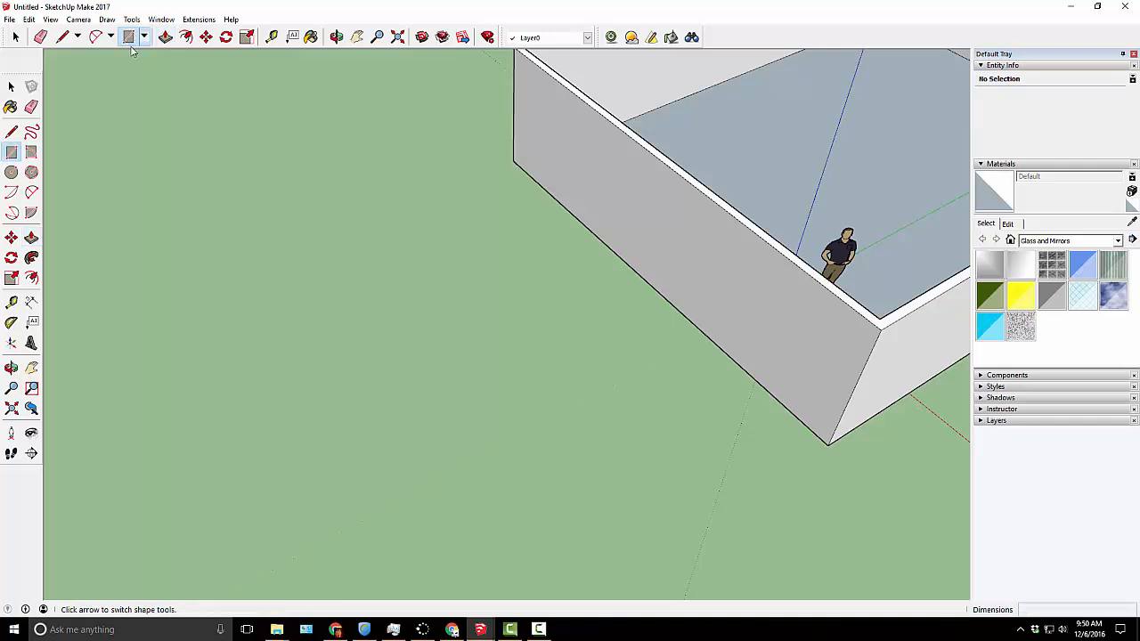
click(128, 37)
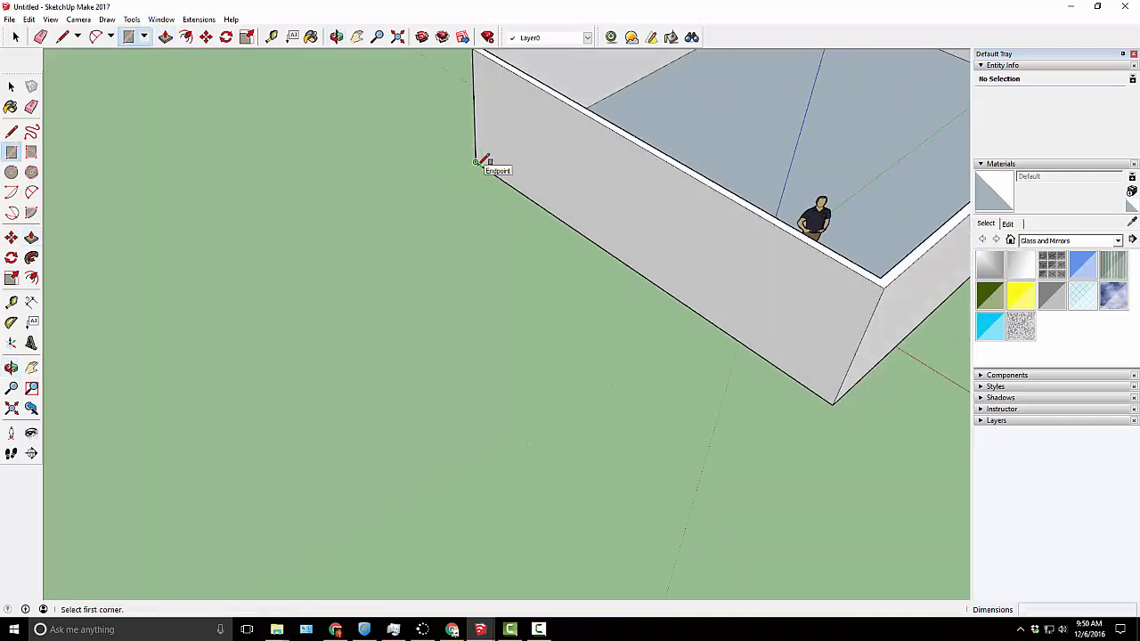
click(476, 162)
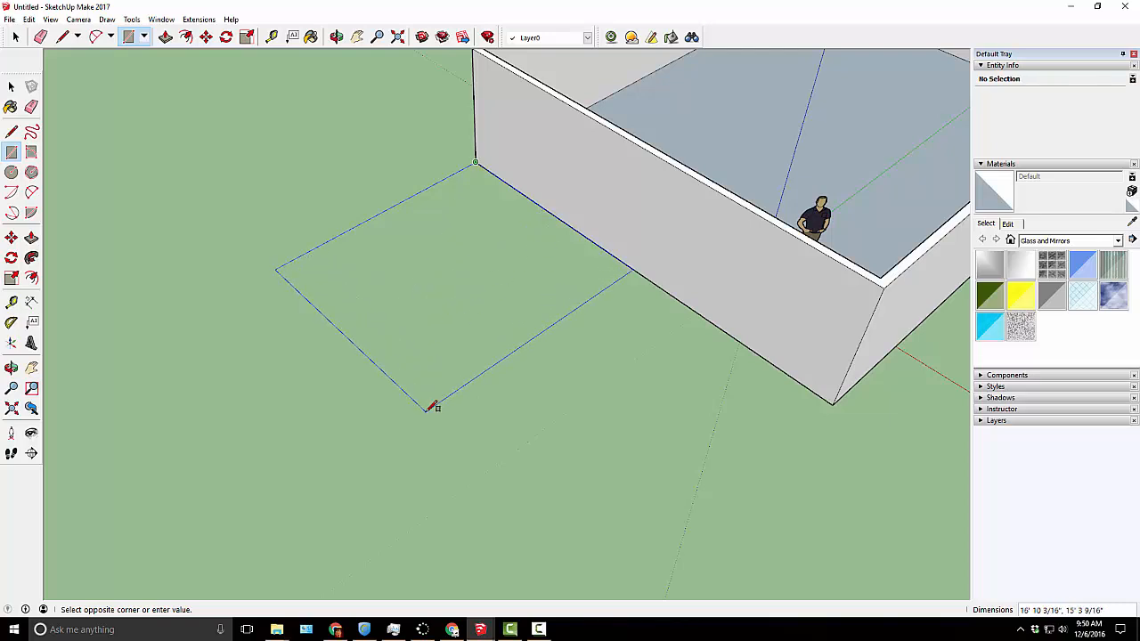
text(20)
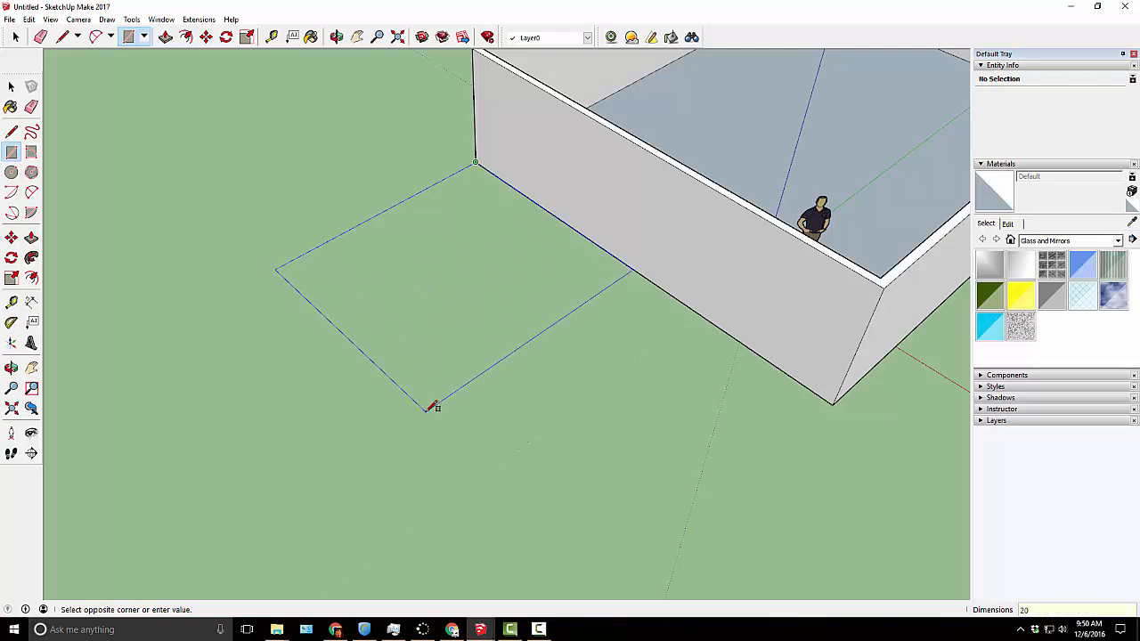
text(20,20)
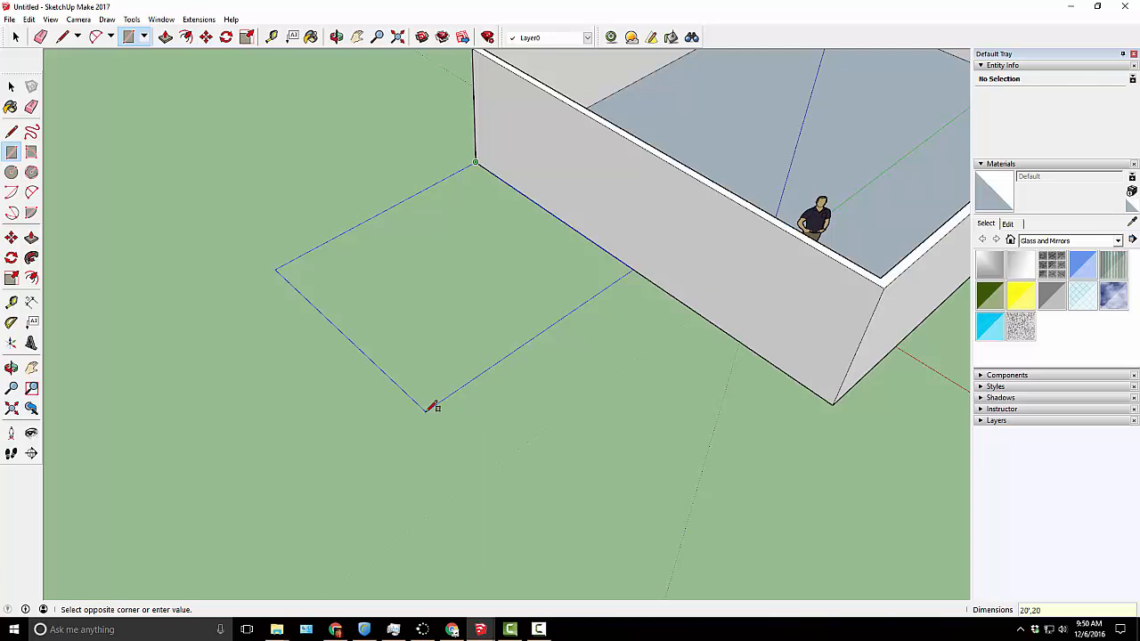
click(432, 406)
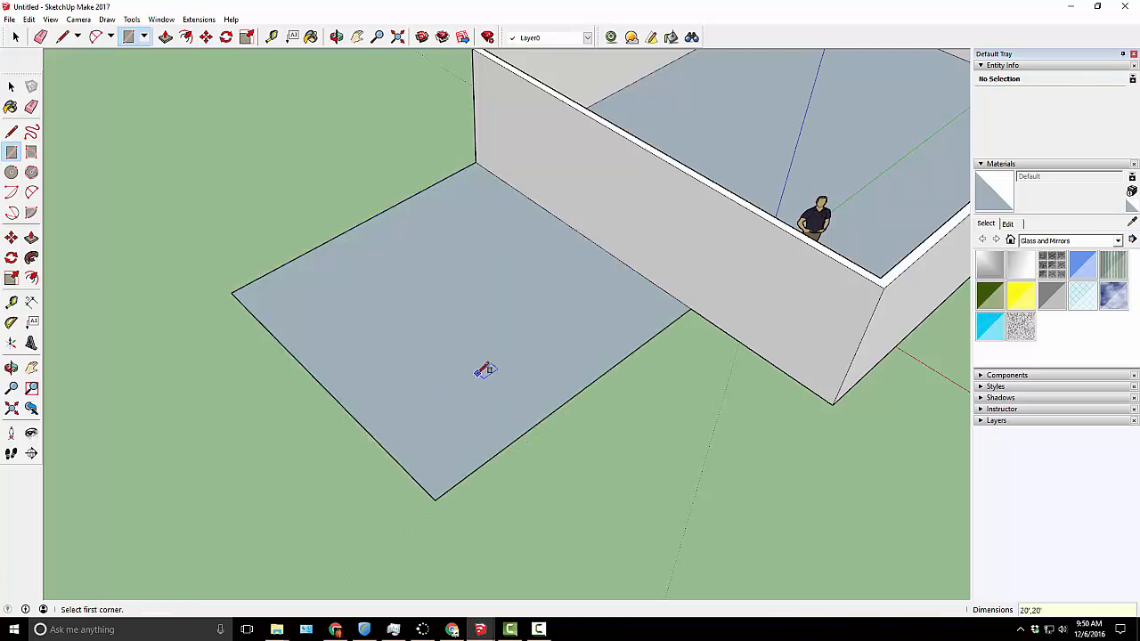
- Offset the new floor outline inward to mark its wall thickness
click(13, 86)
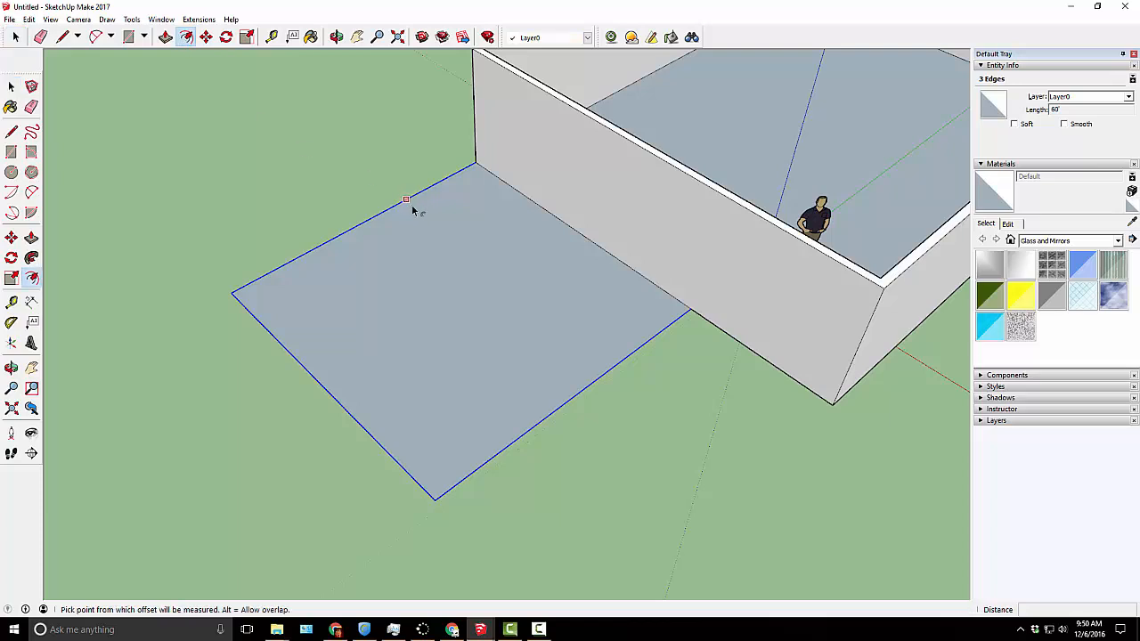
click(414, 214)
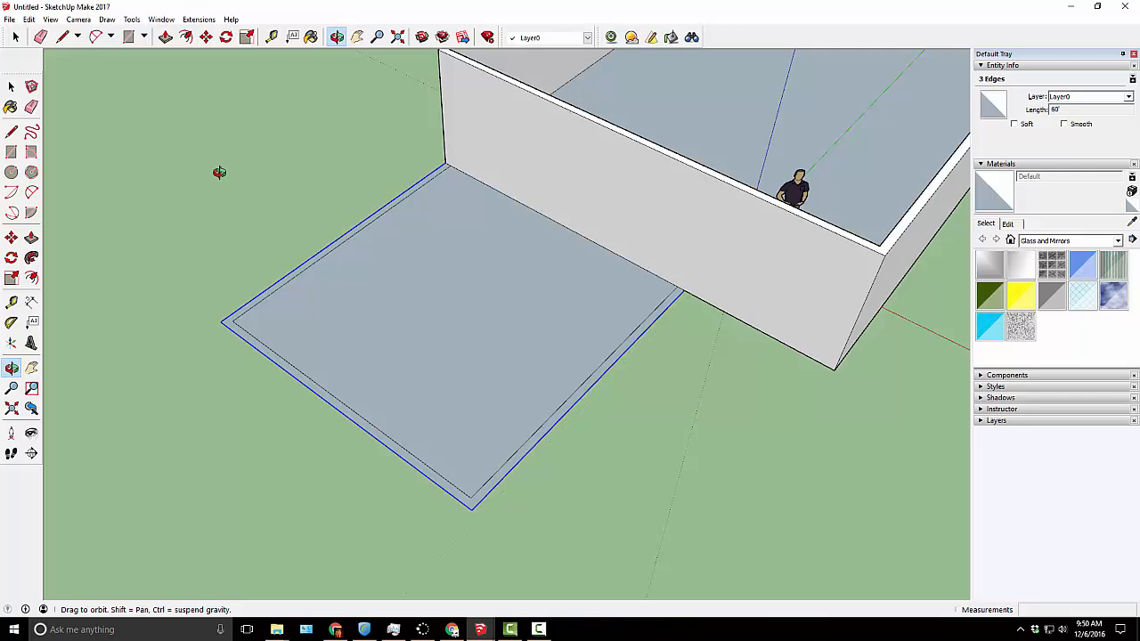
click(31, 238)
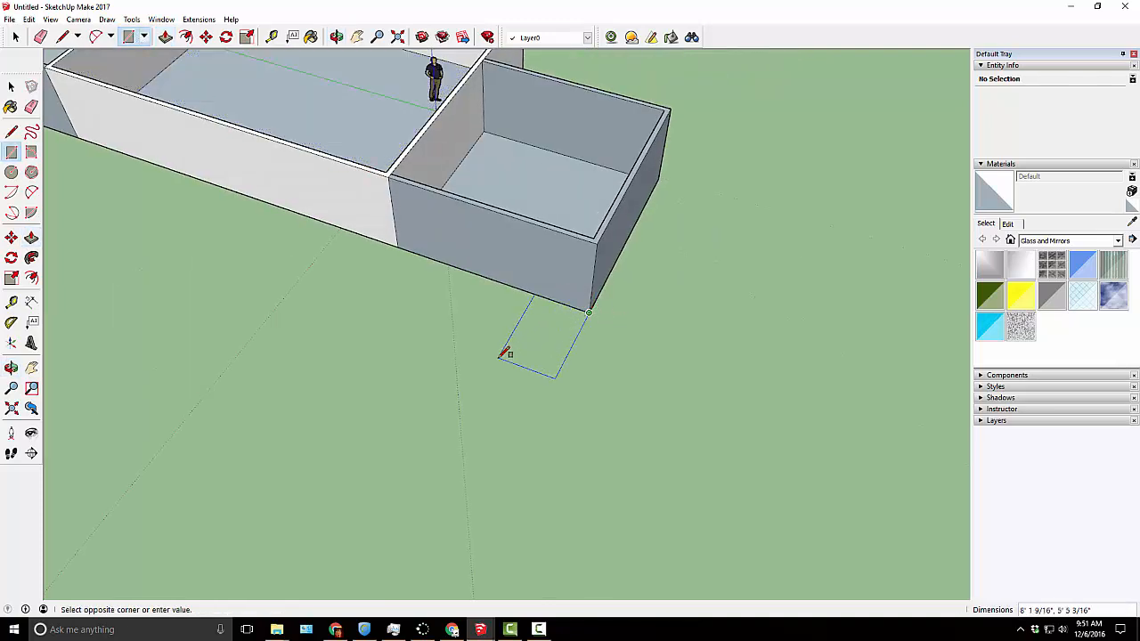
- Draw a 10 by 10 foot square on the corner and offset it inward for the wall thickness
text(10')
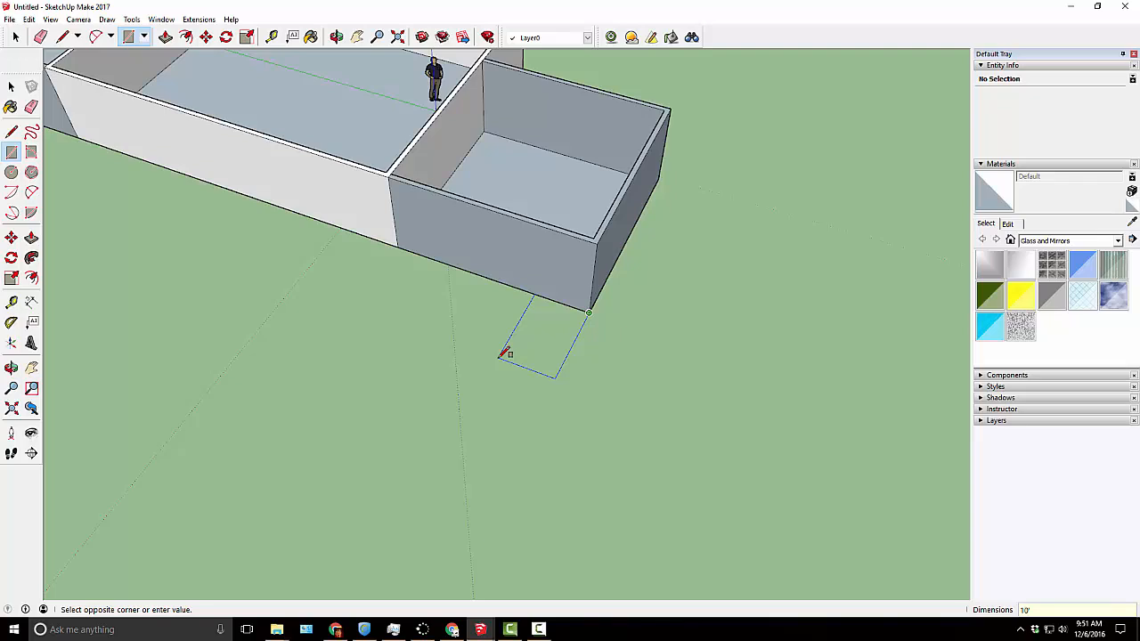
click(588, 311)
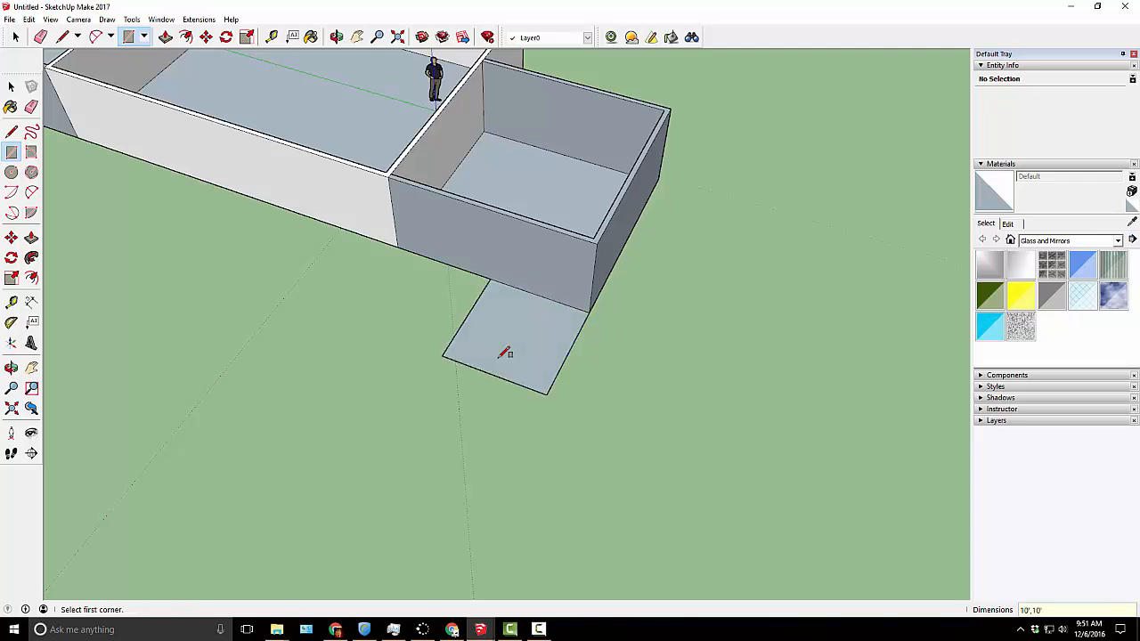
click(13, 86)
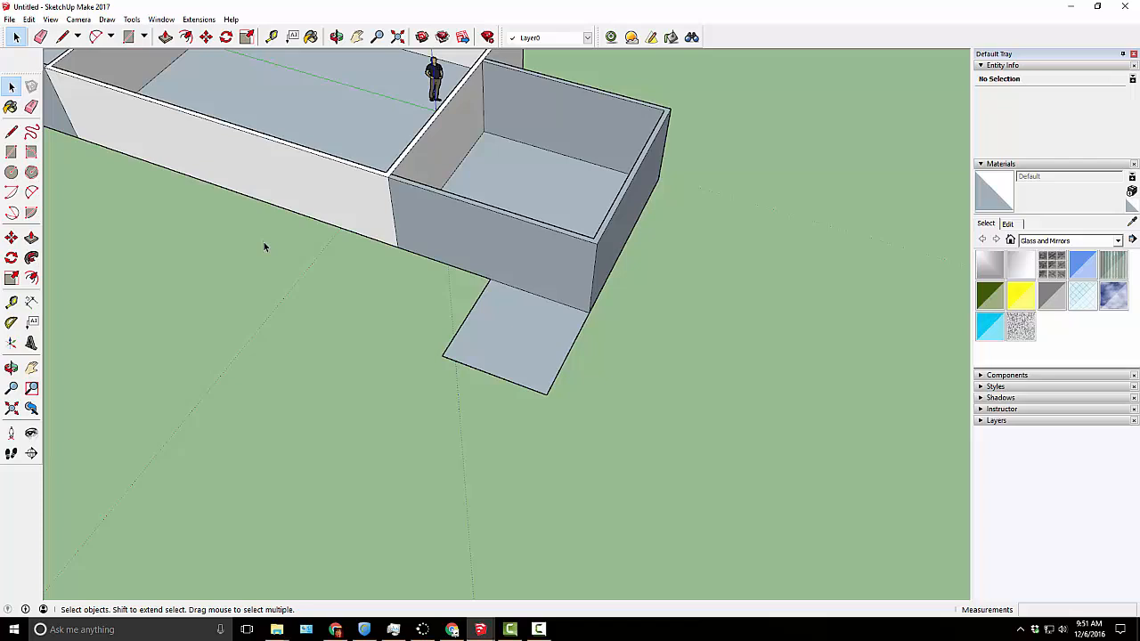
click(463, 325)
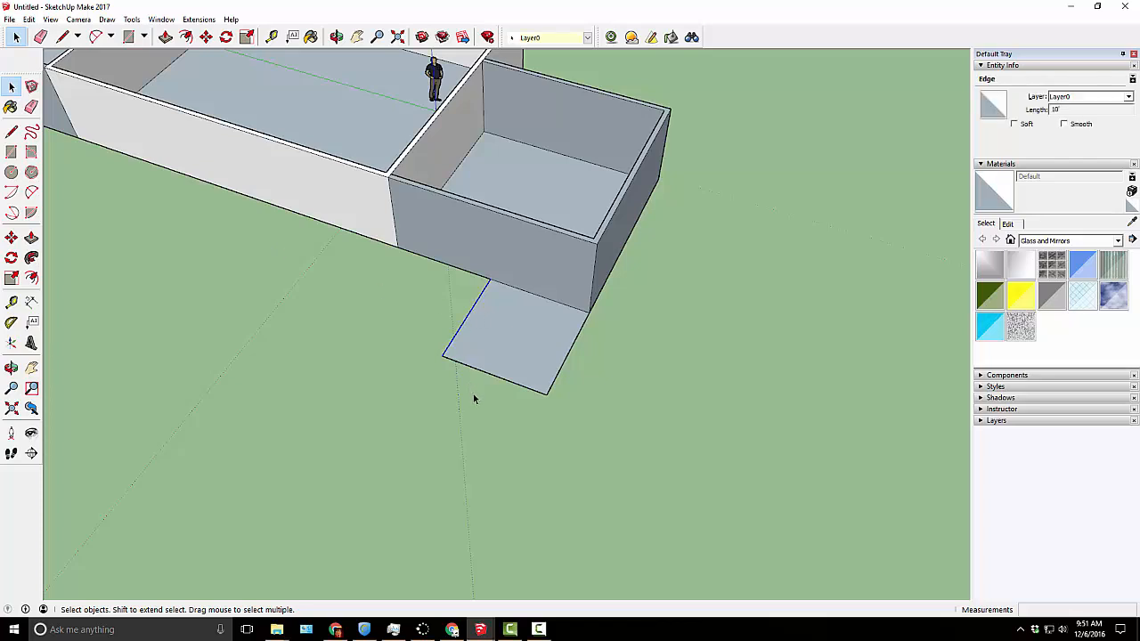
click(559, 372)
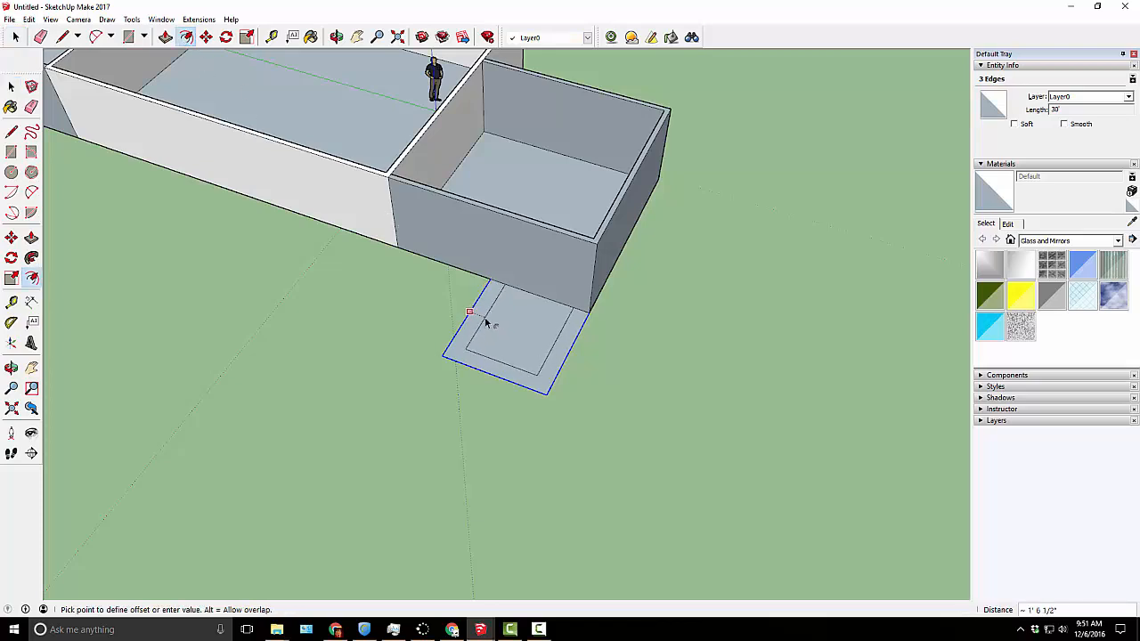
click(186, 37)
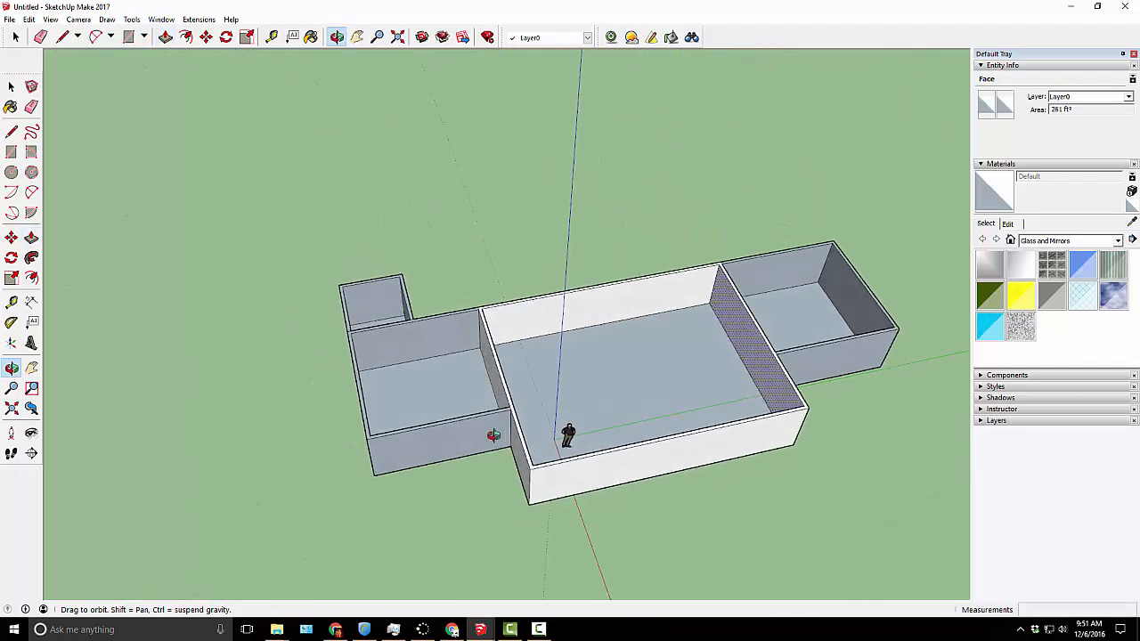
click(15, 37)
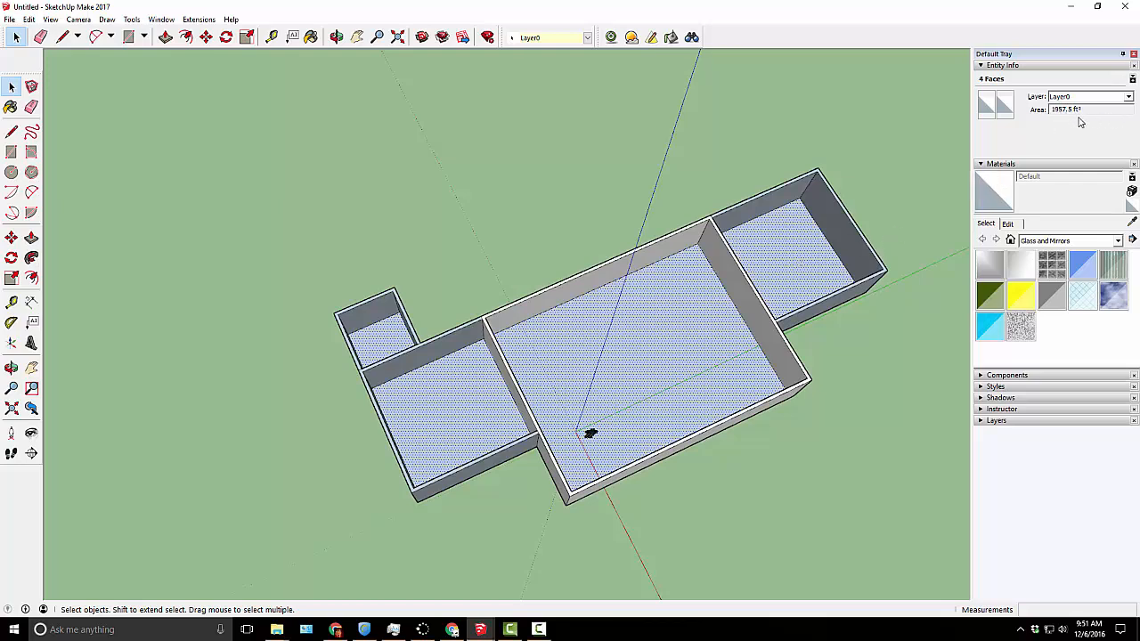
mouse_move(745, 521)
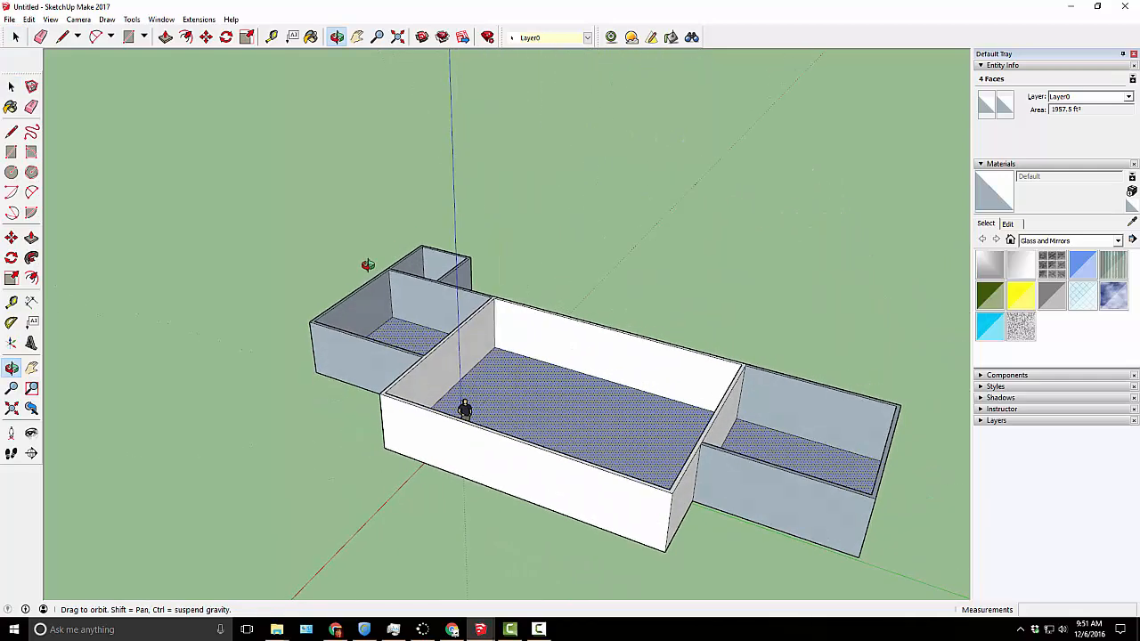
drag(464, 410, 570, 428)
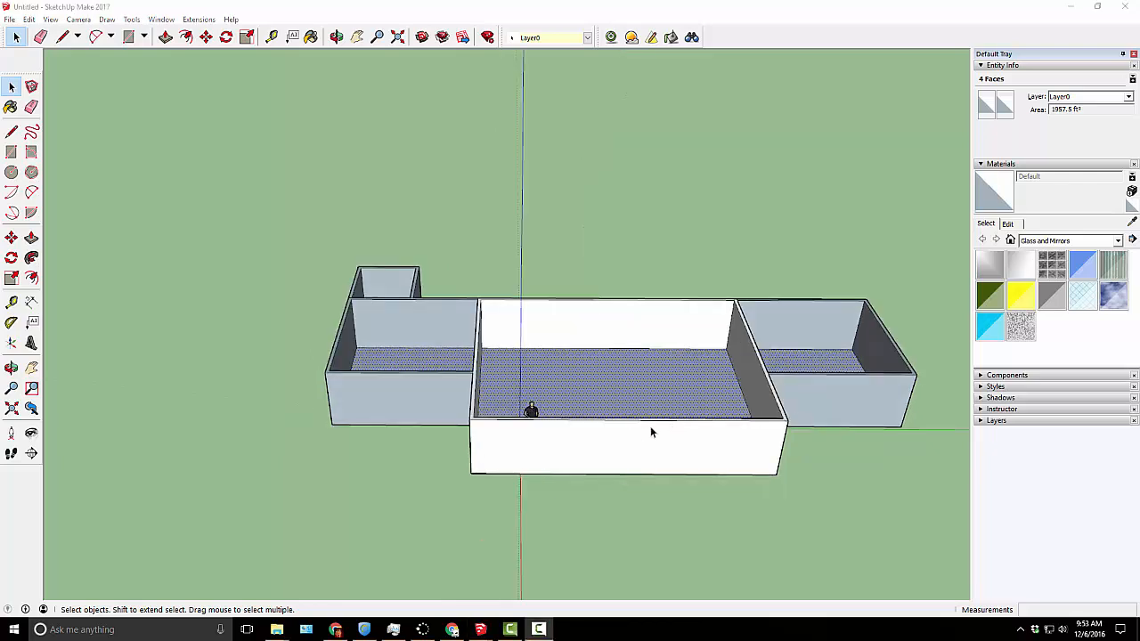
- Draw a 32 by 80 door rectangle on the front wall of the central room
drag(653, 432, 611, 445)
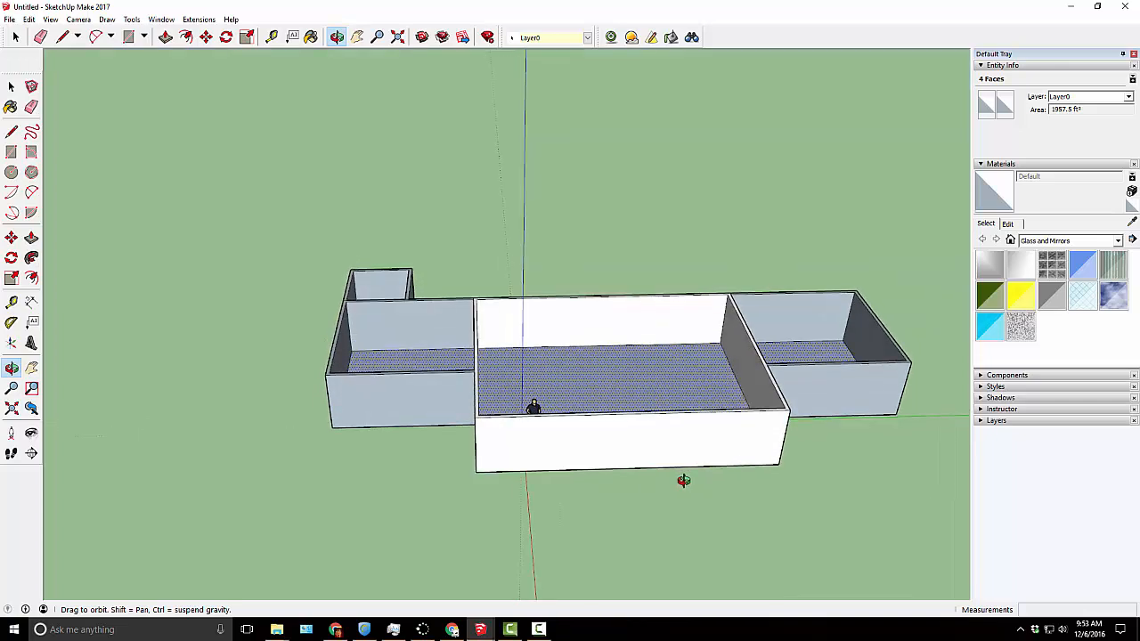
click(16, 86)
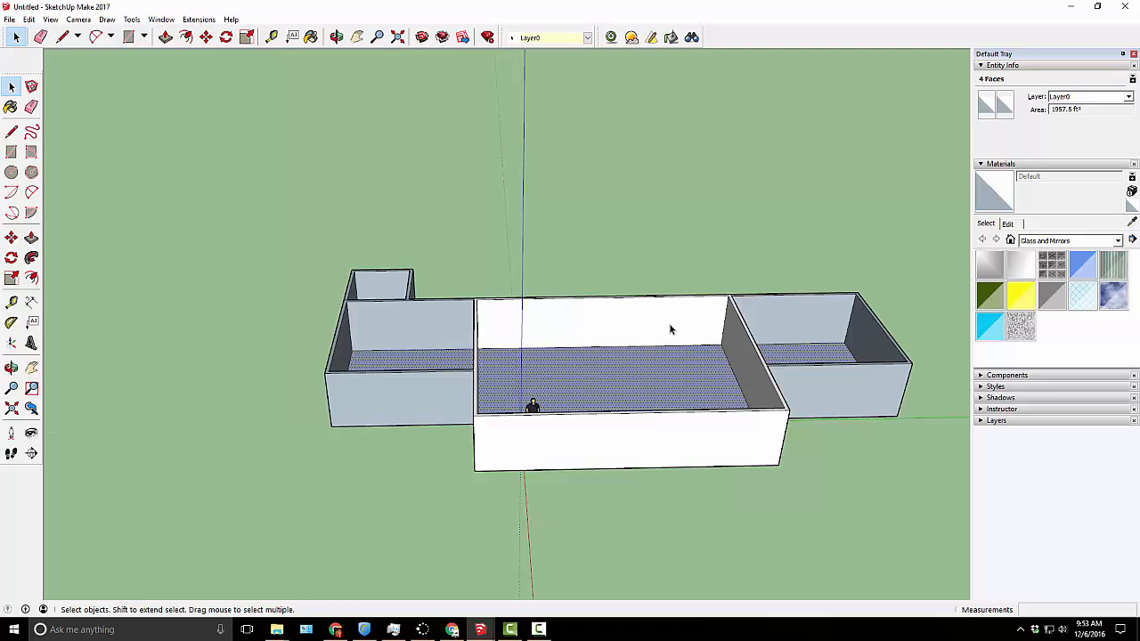
mouse_move(677, 461)
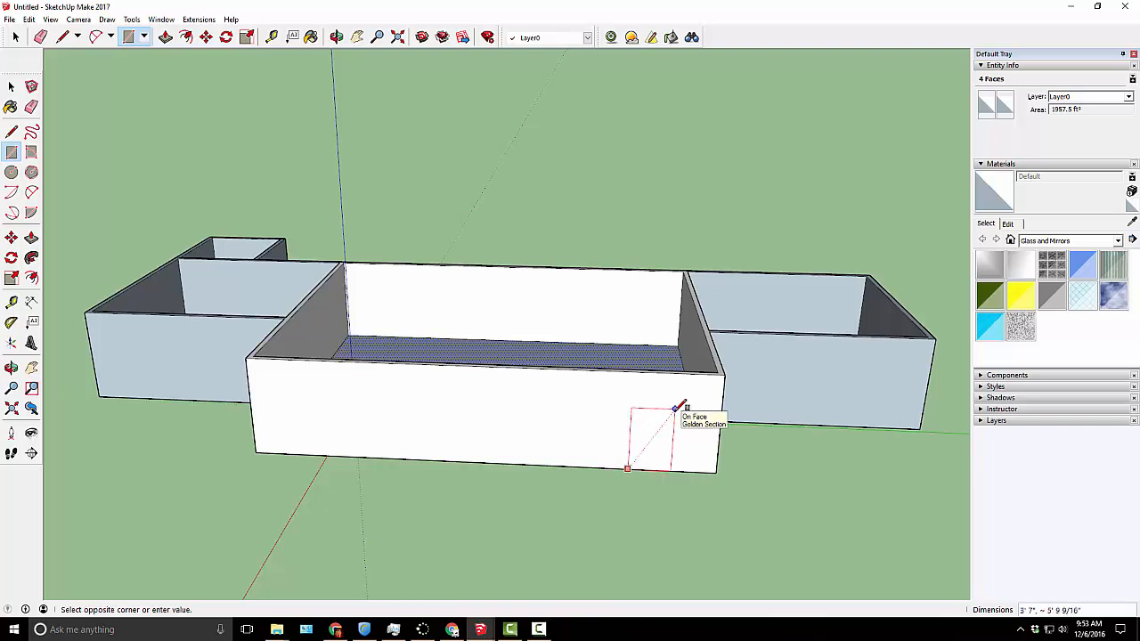
text(32)
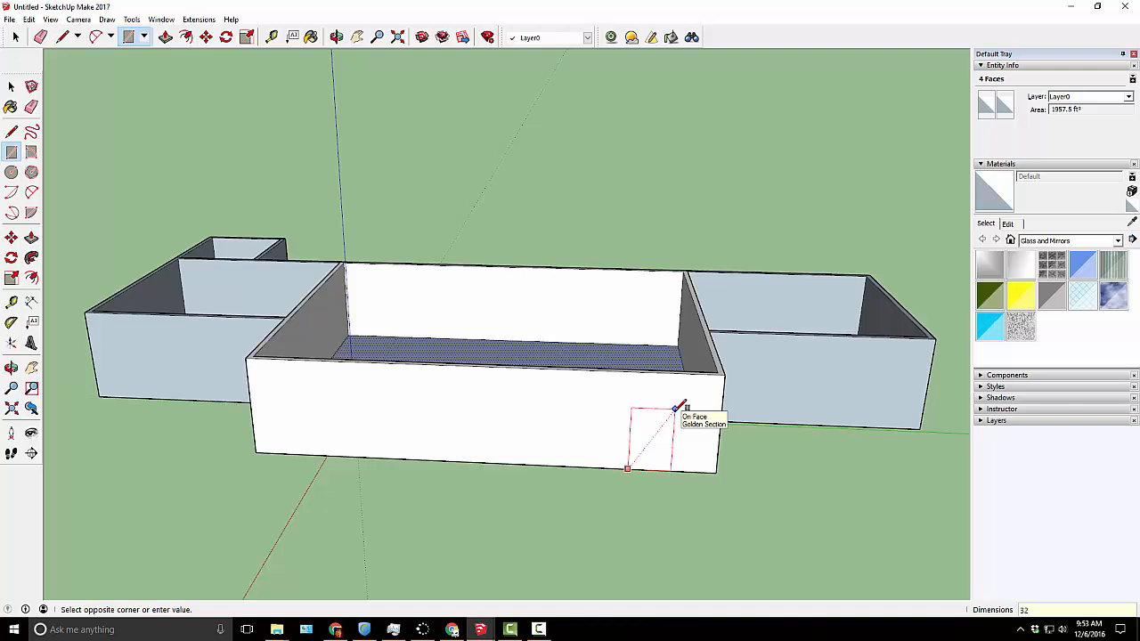
mouse_move(681, 407)
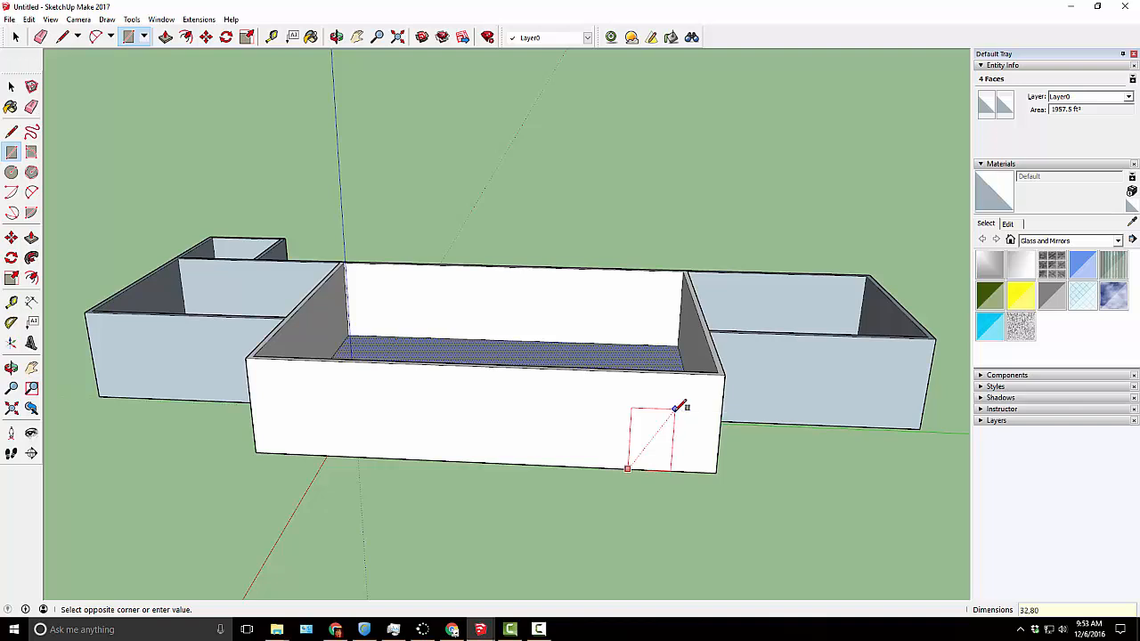
click(674, 408)
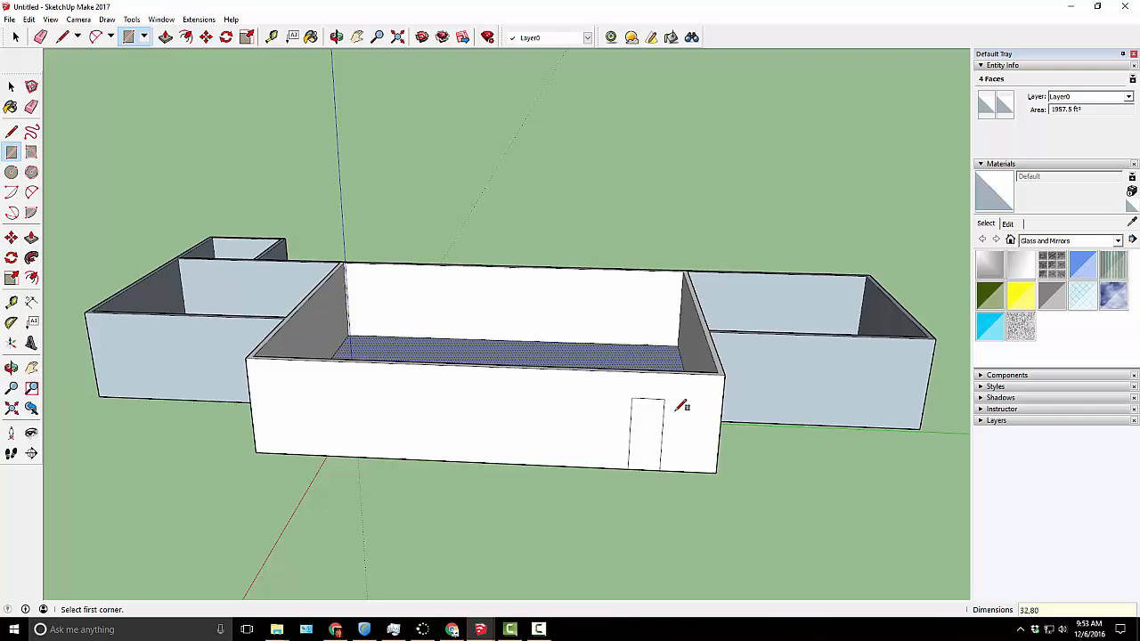
mouse_move(634, 445)
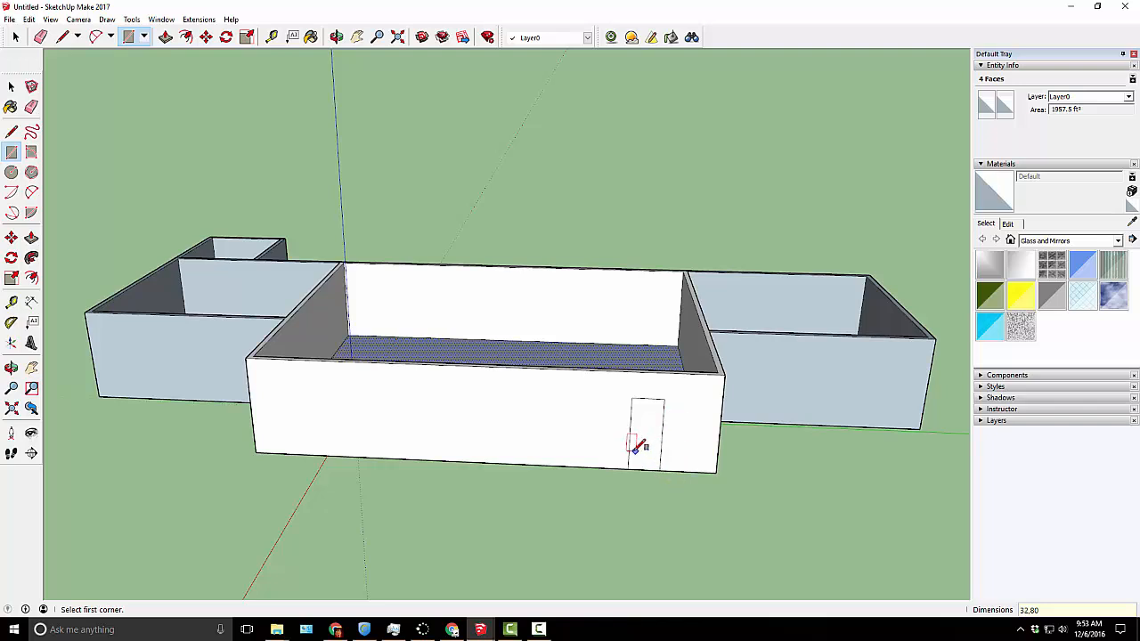
mouse_move(686, 450)
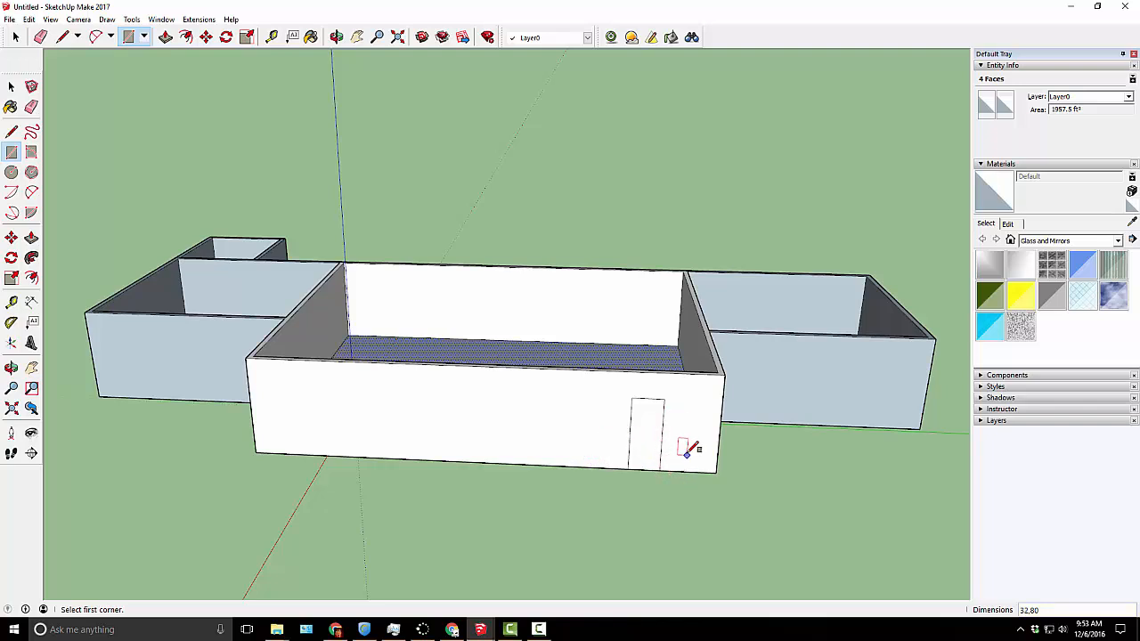
mouse_move(678, 452)
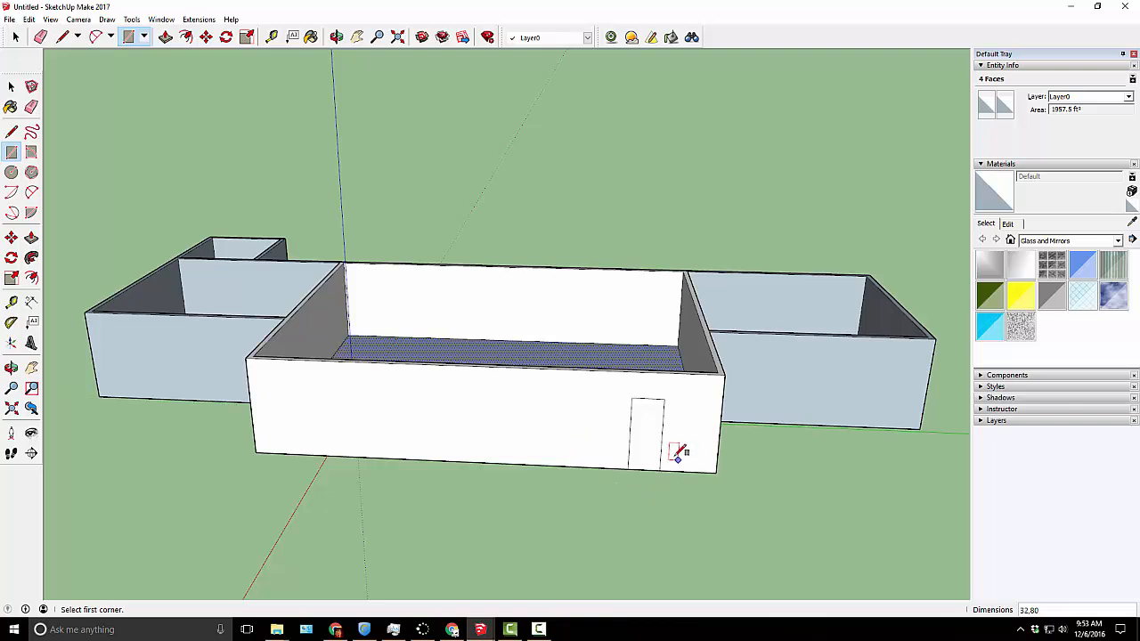
click(166, 36)
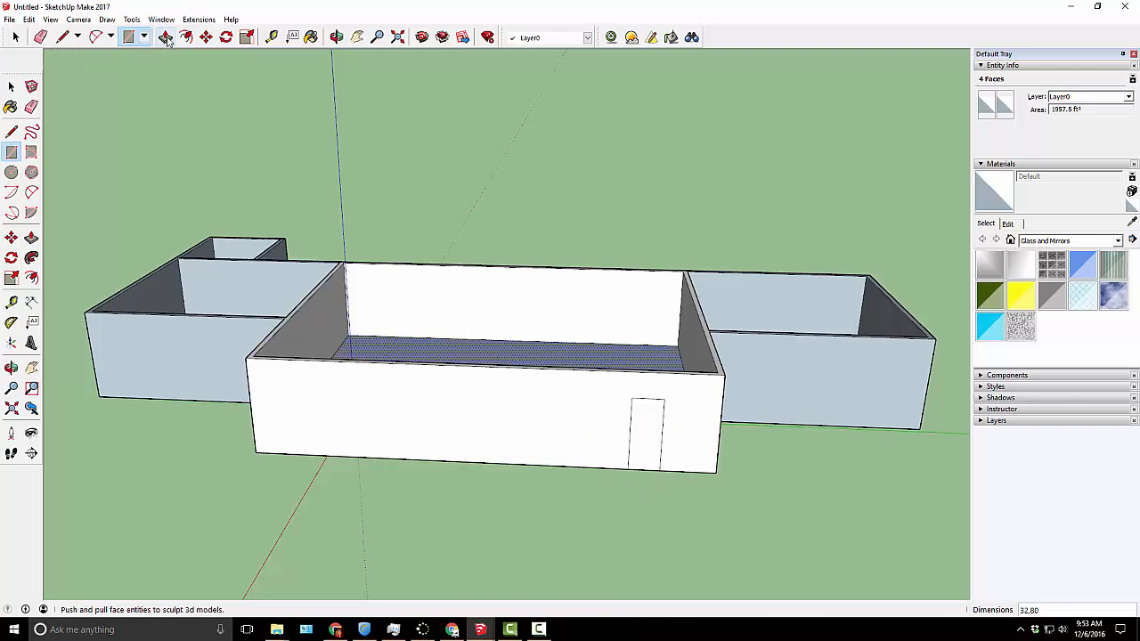
- Push the door face through the 6-inch wall and check the doorway from several angles
click(167, 36)
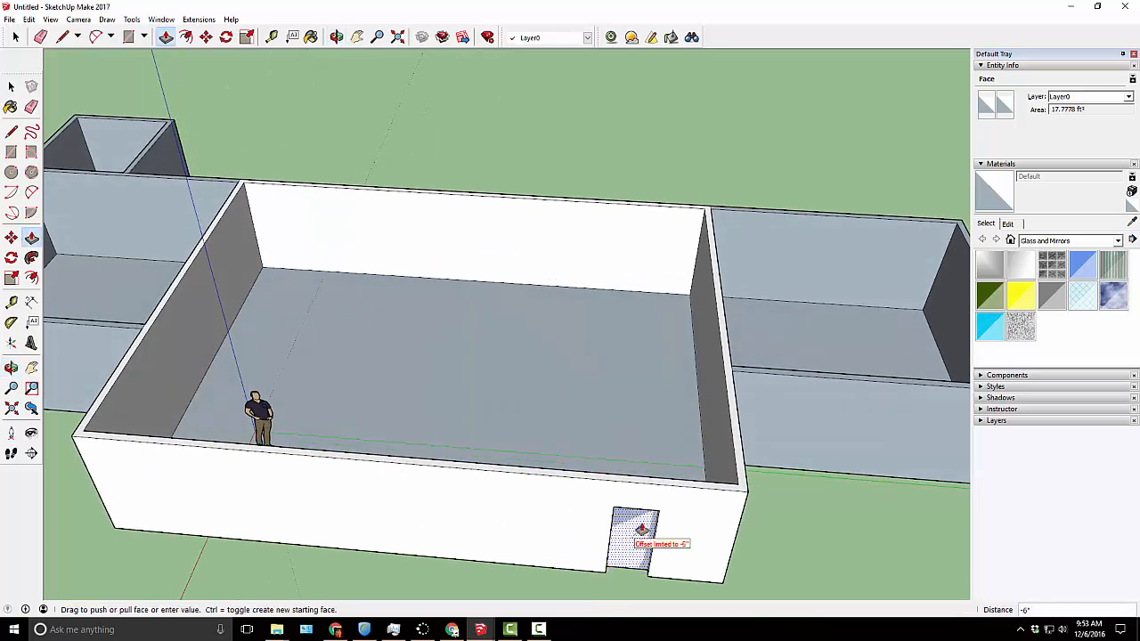
mouse_move(648, 481)
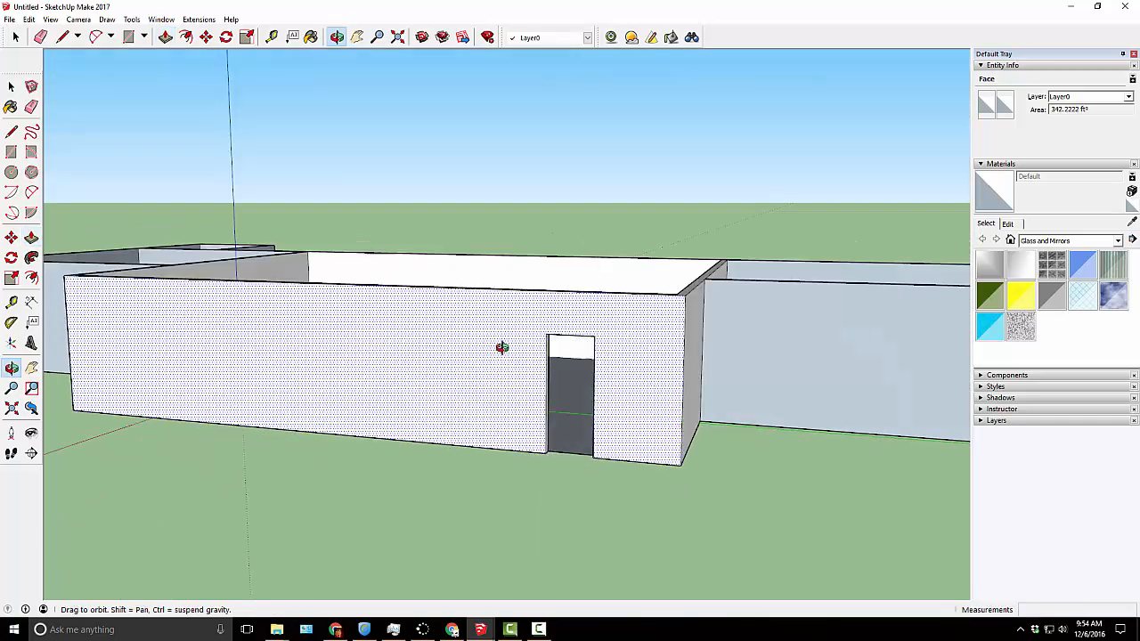
drag(503, 347, 704, 347)
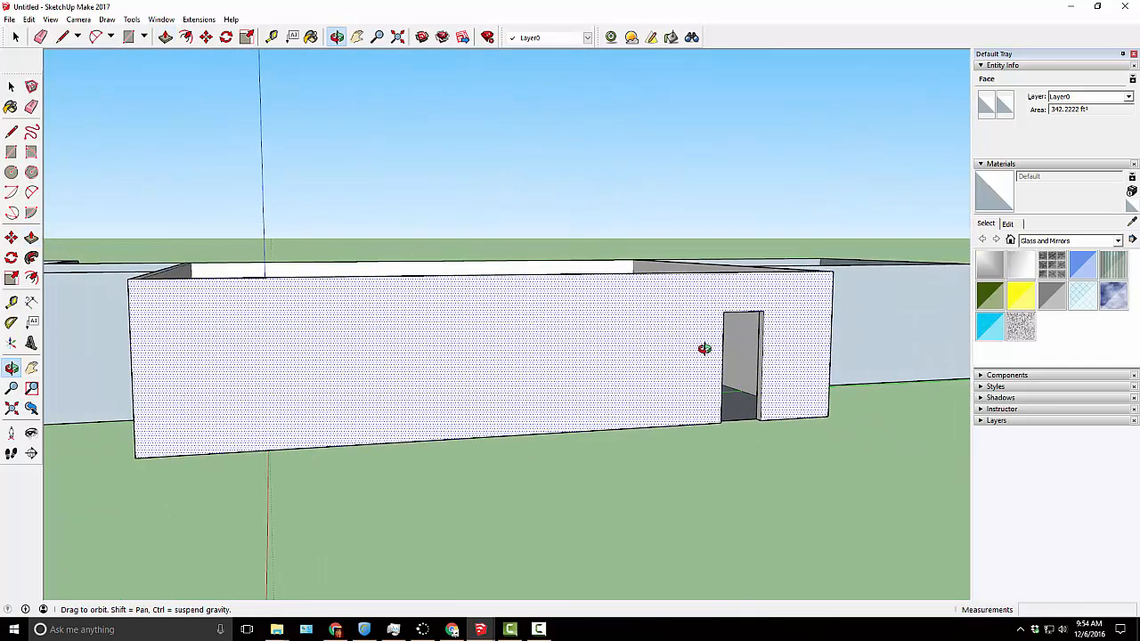
drag(703, 347, 553, 403)
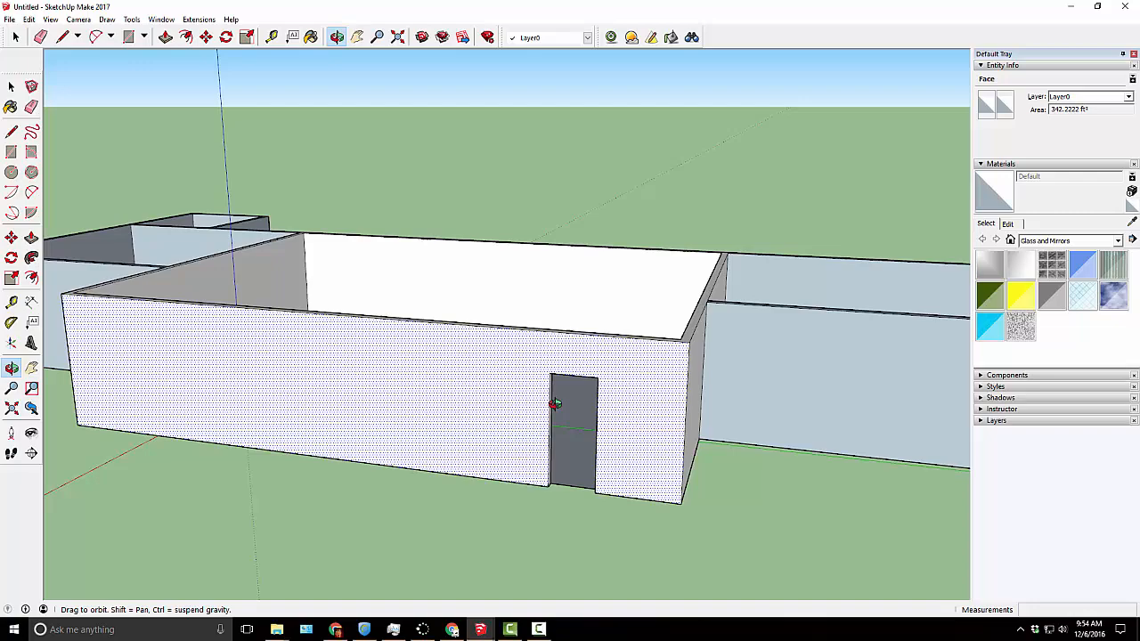
drag(555, 404, 654, 434)
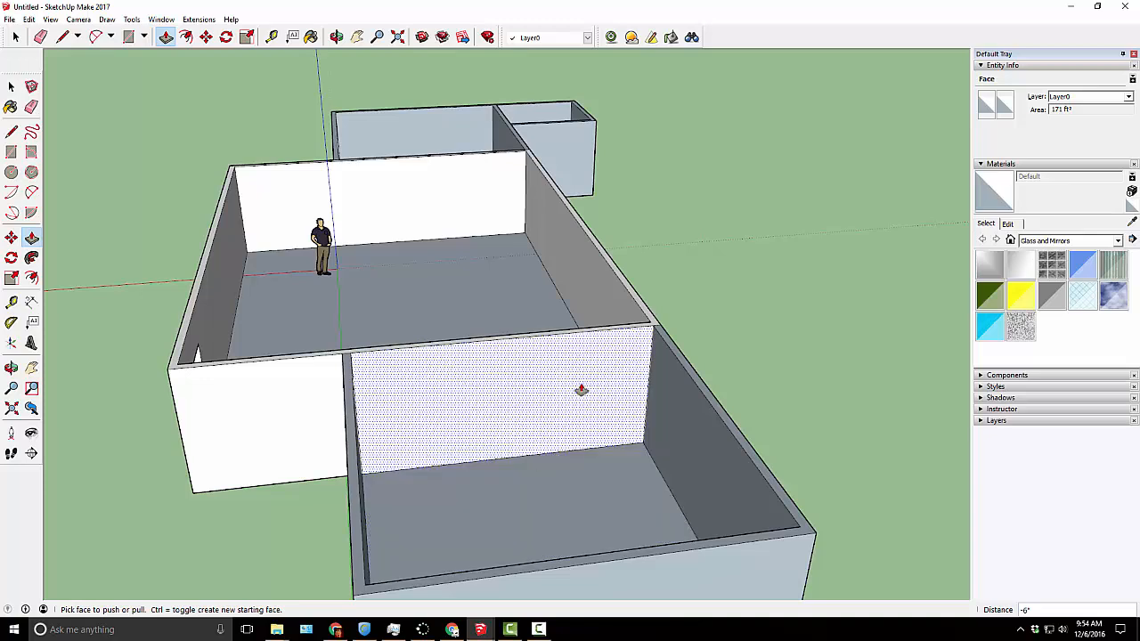
- Place tape-measure guide lines marking the door's sides and top on the bedroom wall
click(293, 36)
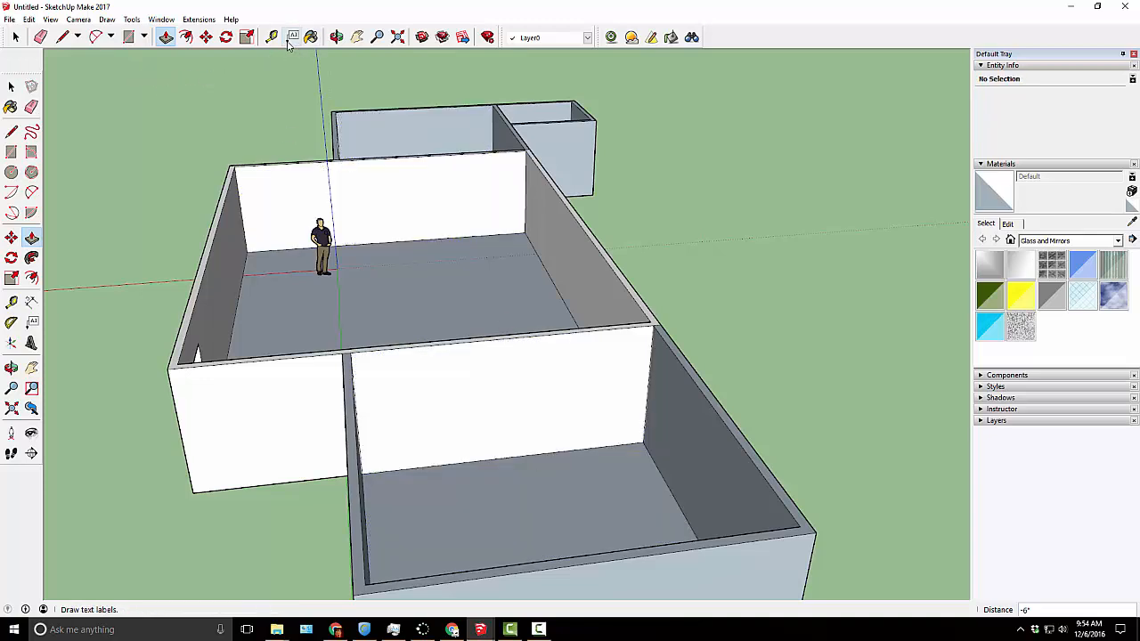
click(337, 37)
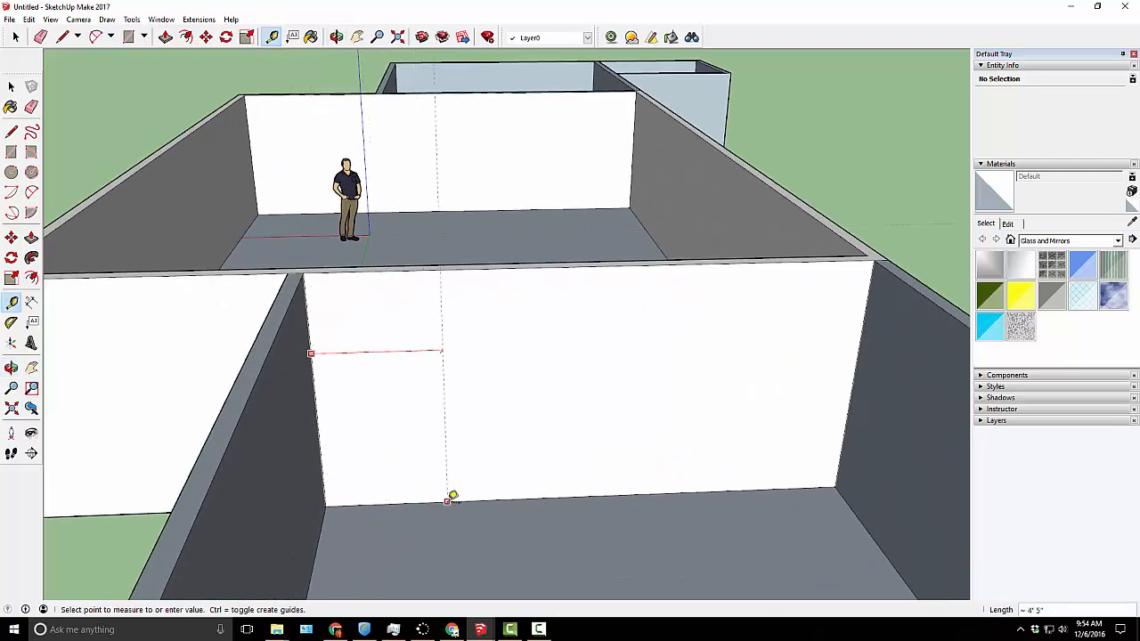
mouse_move(576, 489)
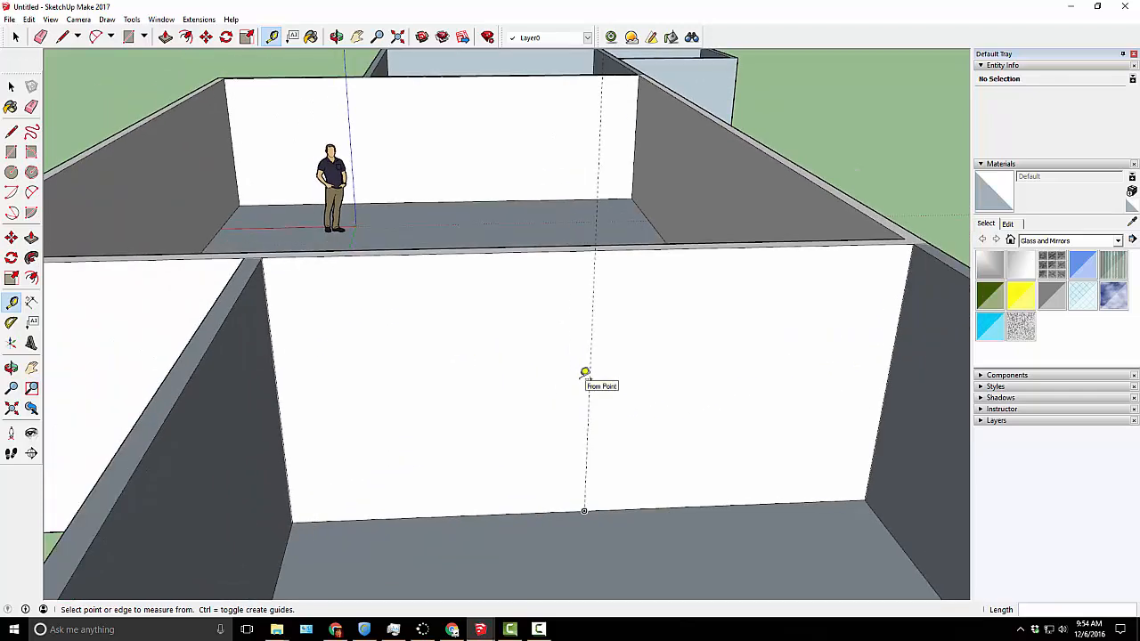
mouse_move(594, 372)
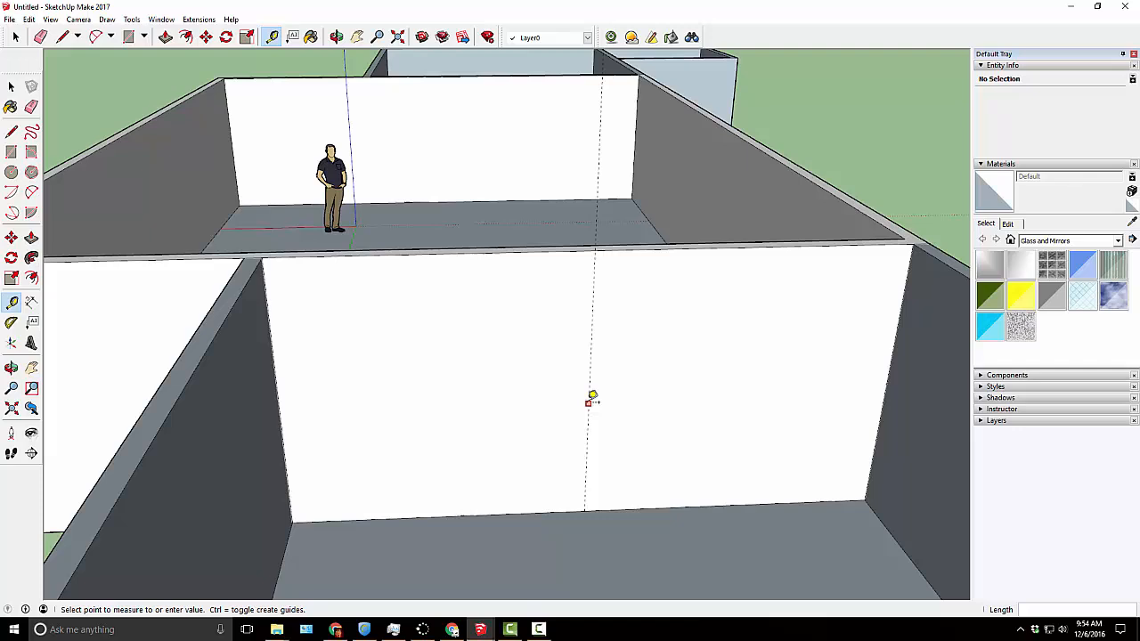
mouse_move(566, 400)
text(80)
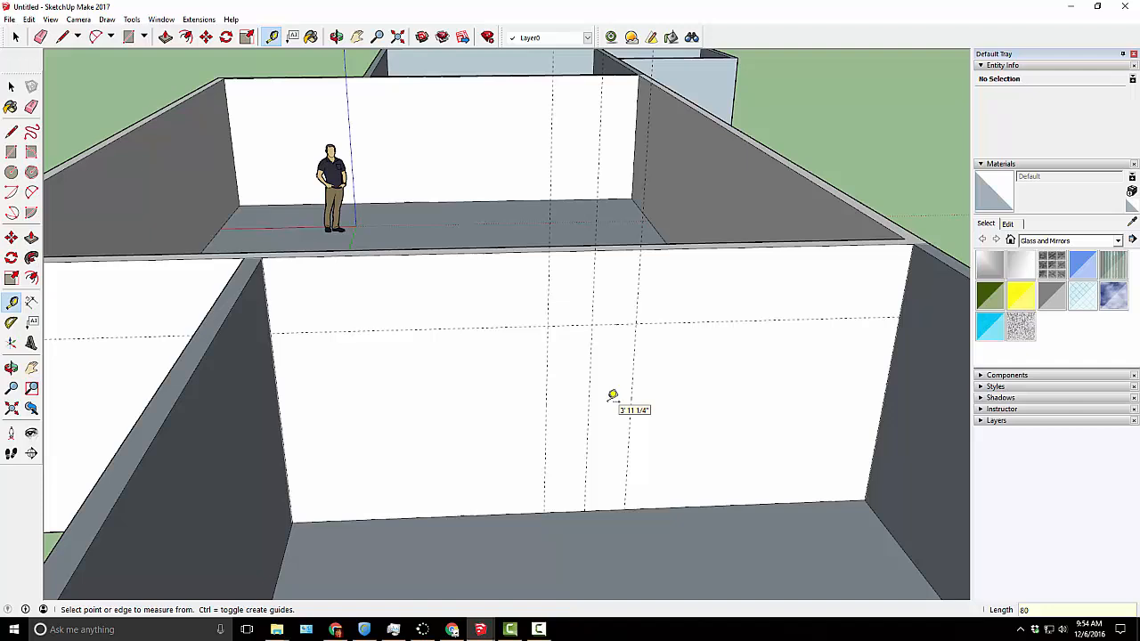
click(129, 36)
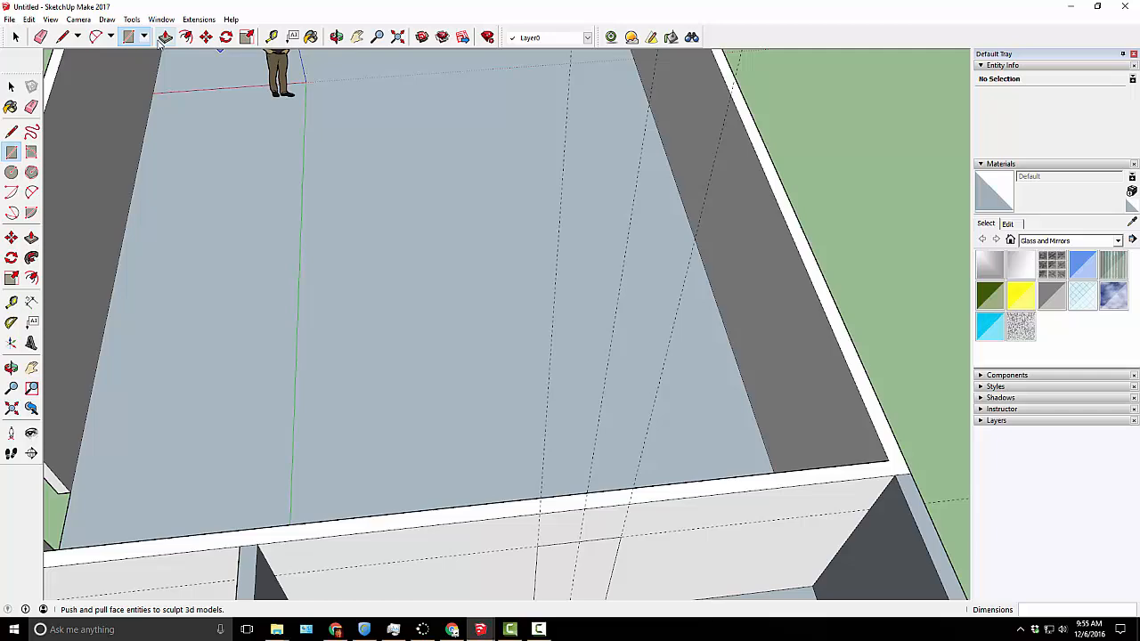
- Push the door rectangle between the guides through the wall thickness
click(166, 36)
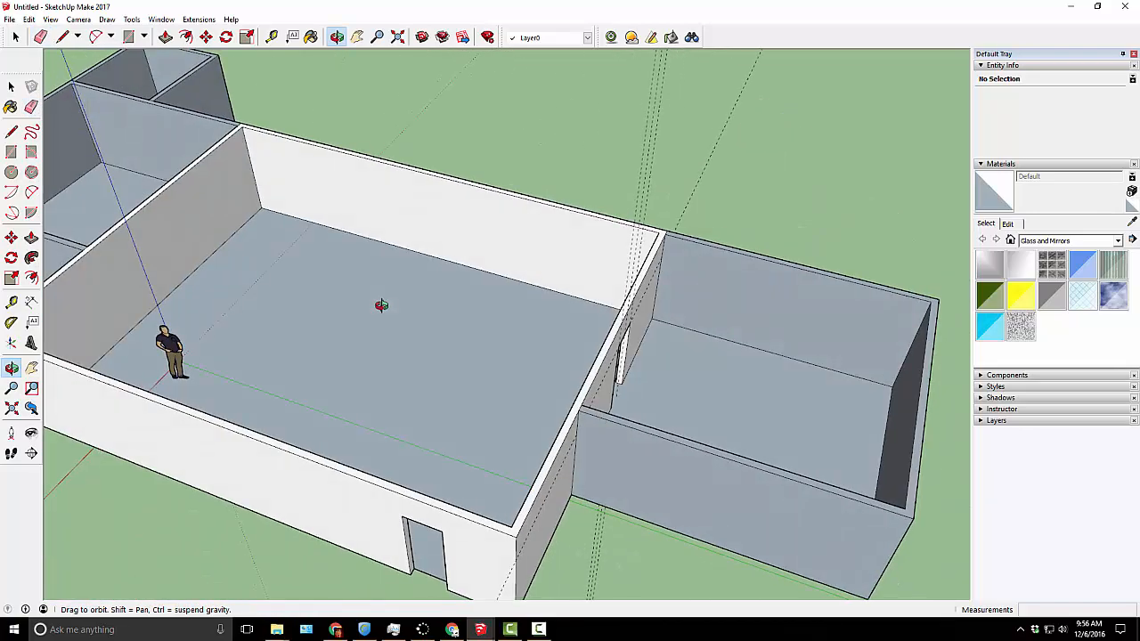
- Erase the leftover guide lines around the large room
click(30, 107)
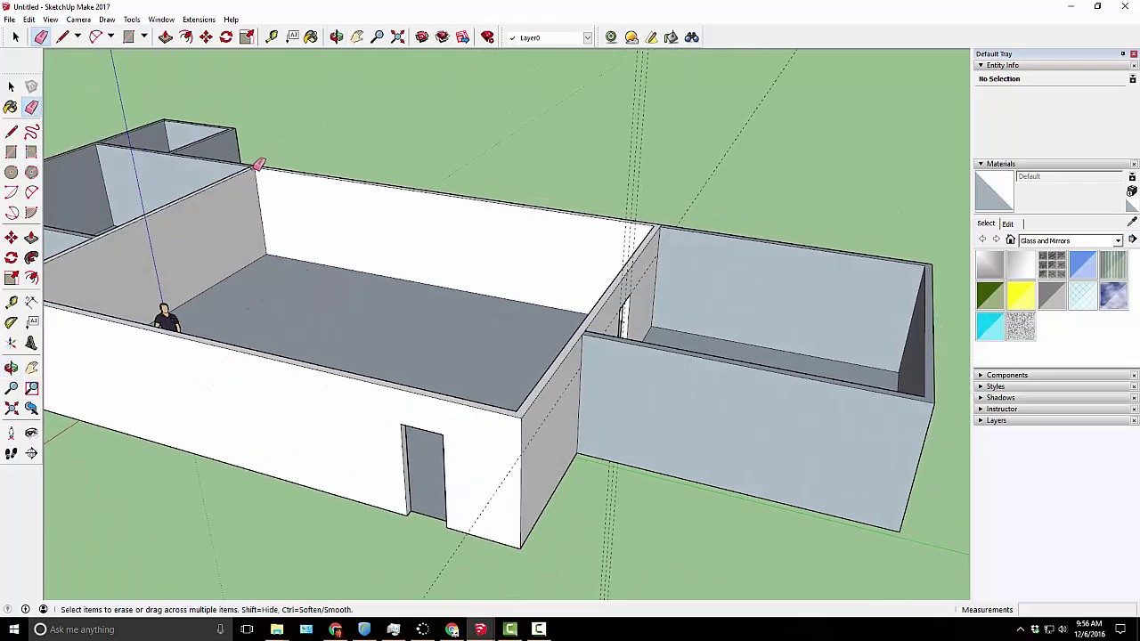
mouse_move(447, 229)
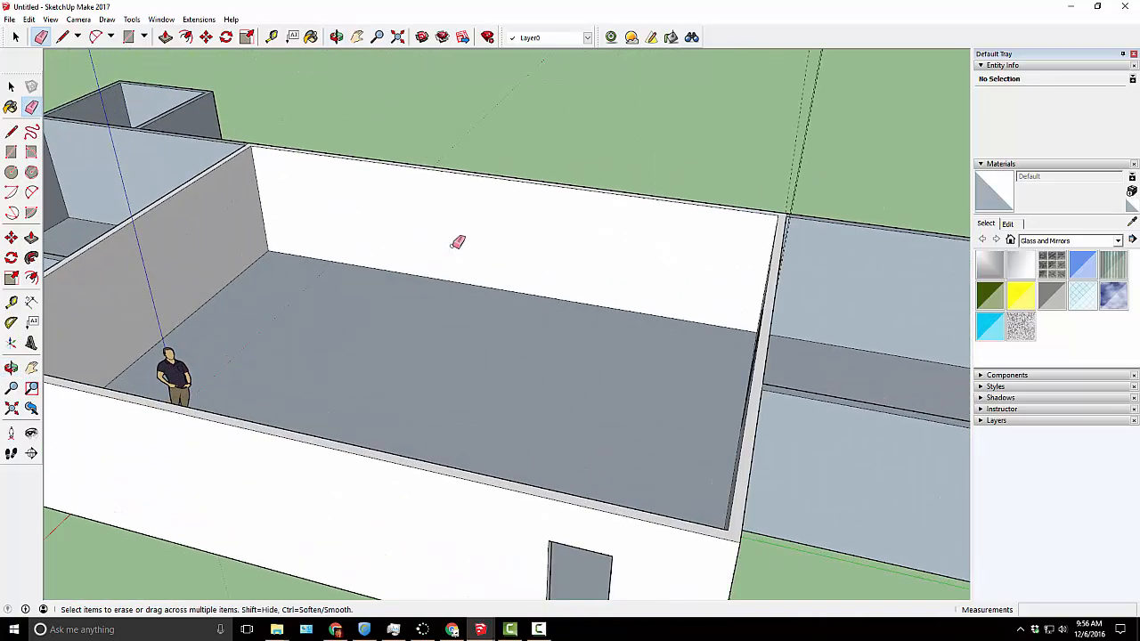
mouse_move(629, 226)
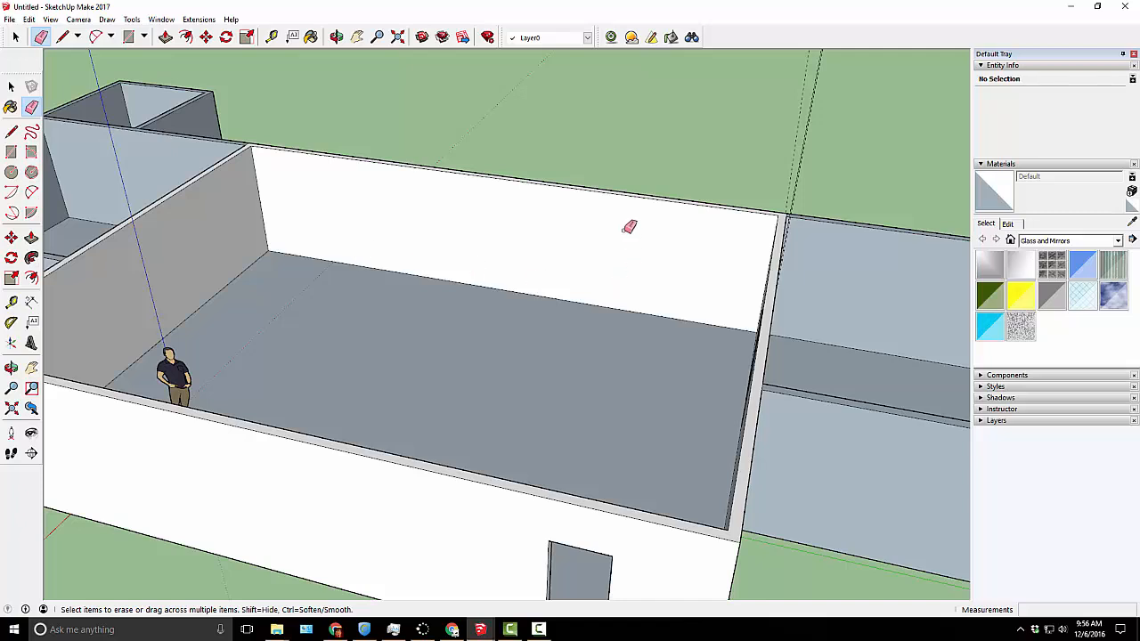
mouse_move(406, 155)
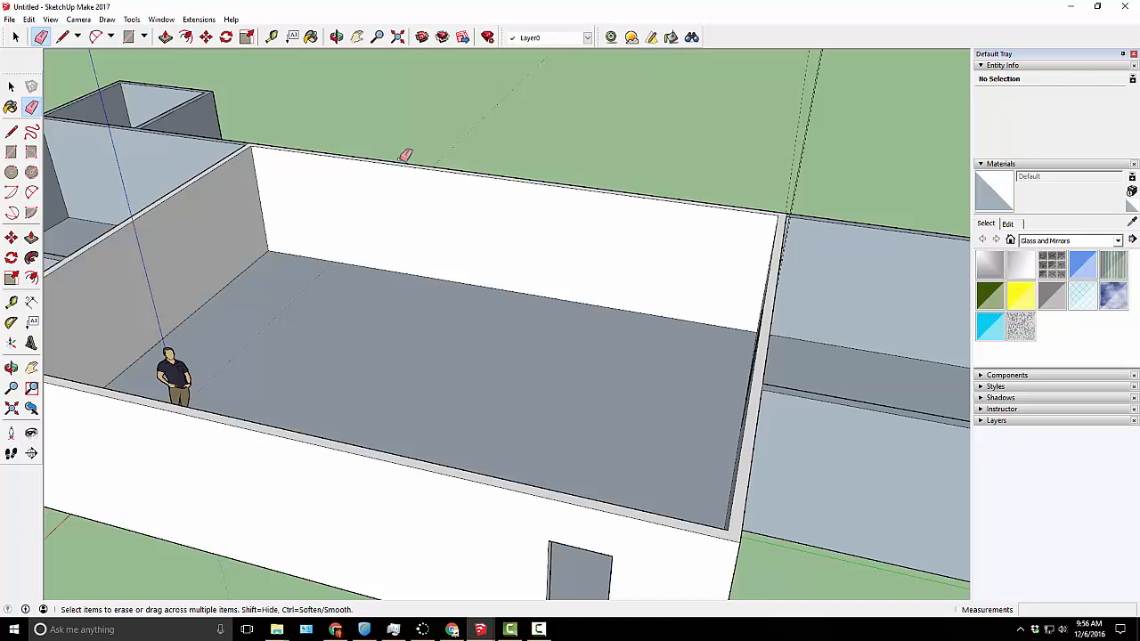
mouse_move(1018, 378)
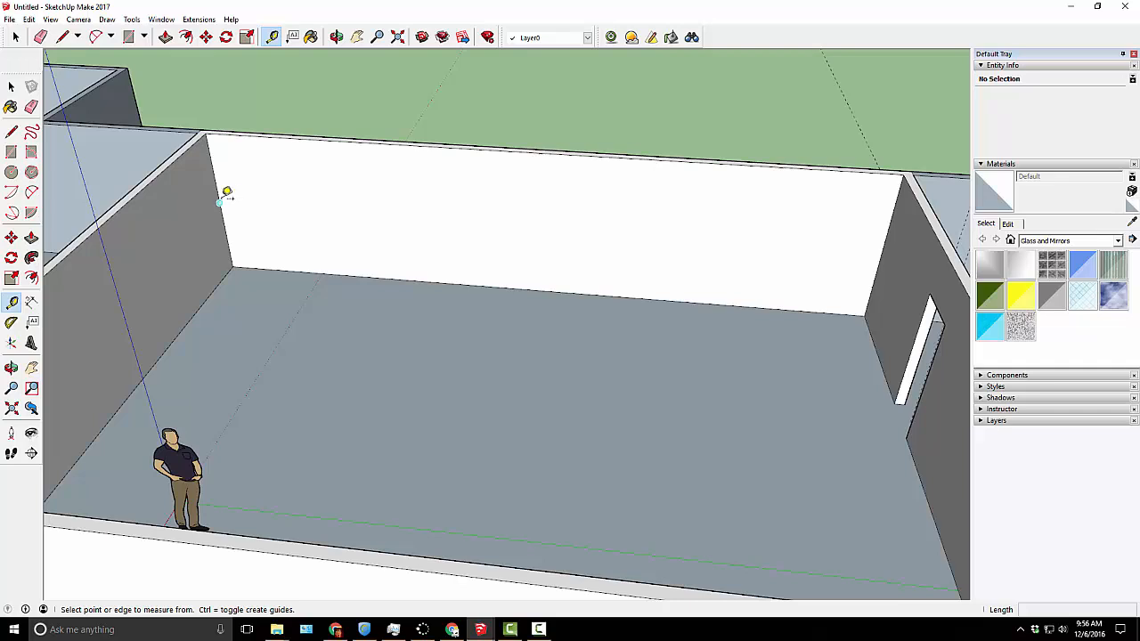
- Place horizontal and vertical guides on the back wall bounding the window opening
click(226, 193)
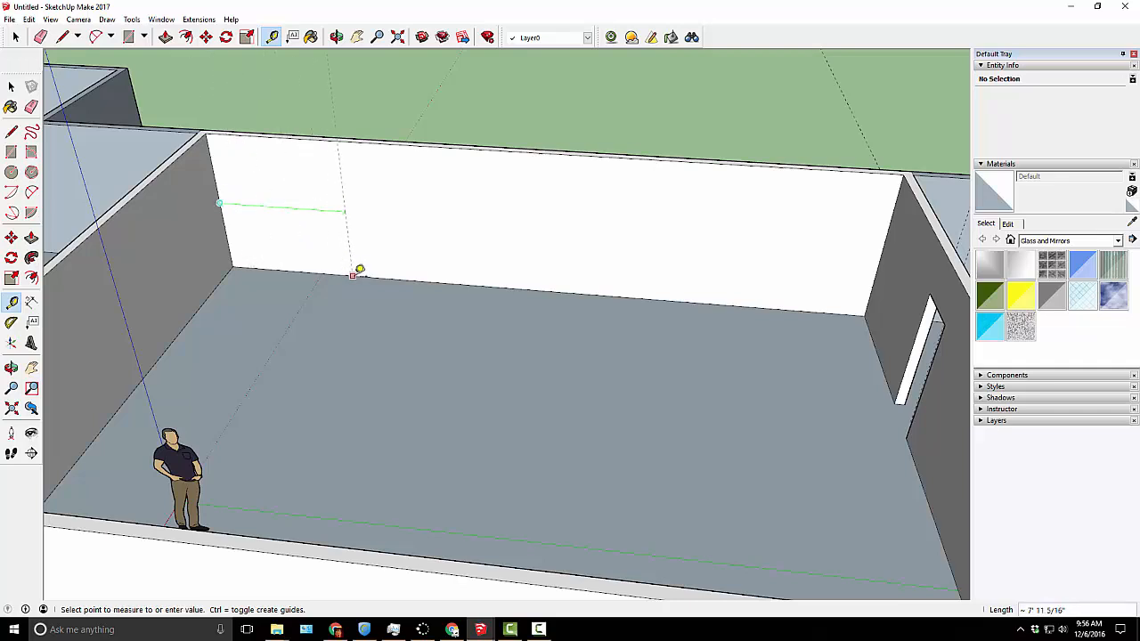
mouse_move(505, 284)
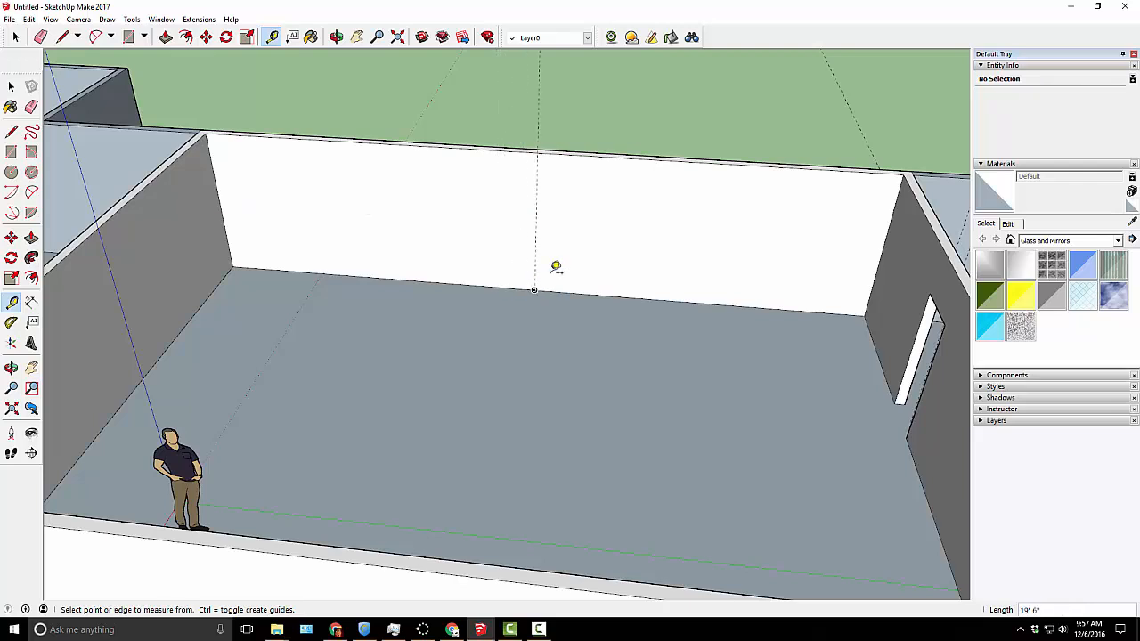
mouse_move(545, 216)
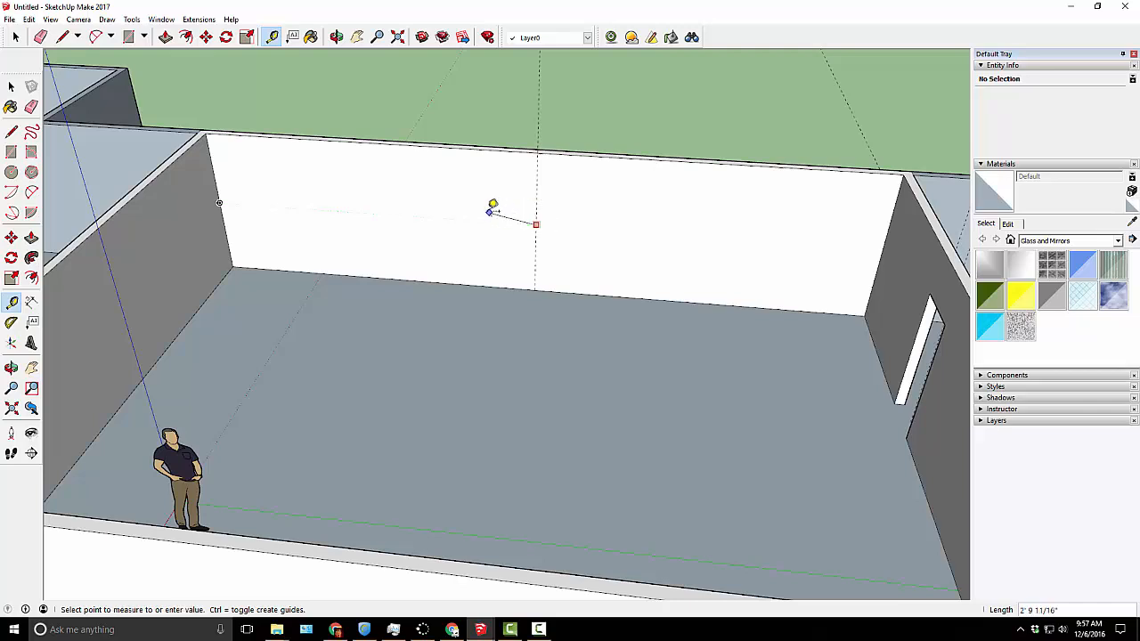
mouse_move(580, 207)
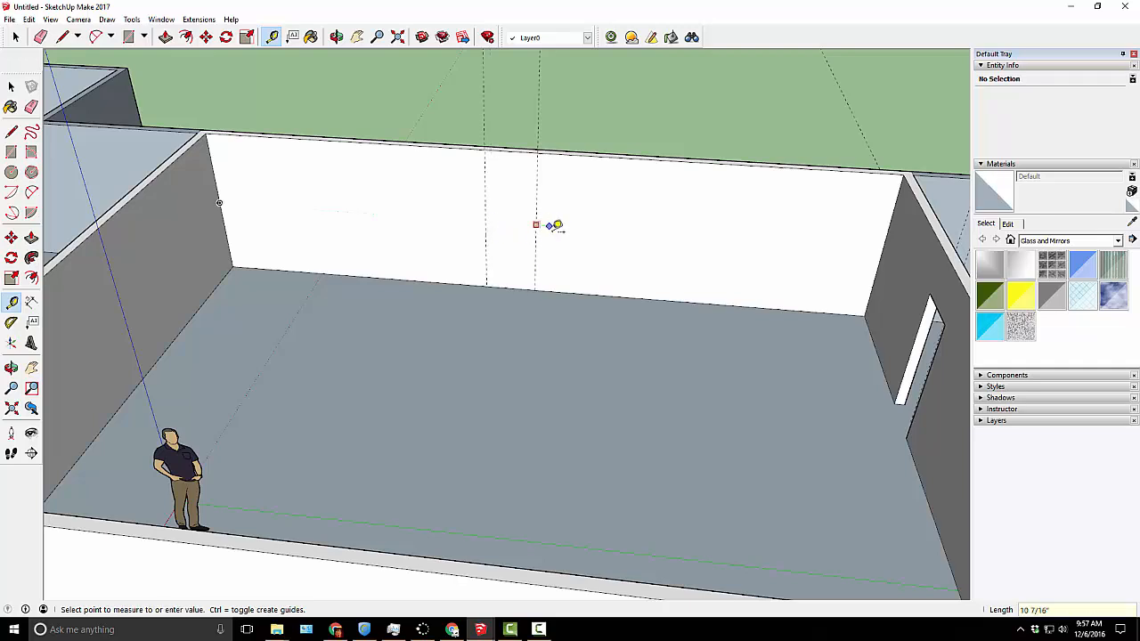
mouse_move(592, 225)
text(3')
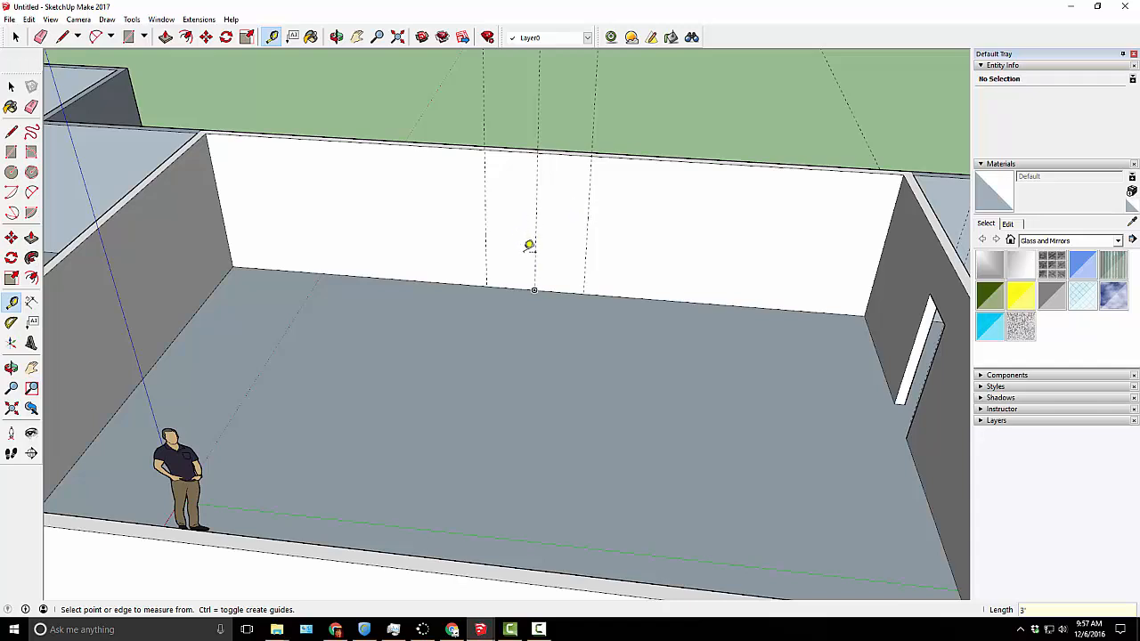
click(534, 290)
text(2.5)
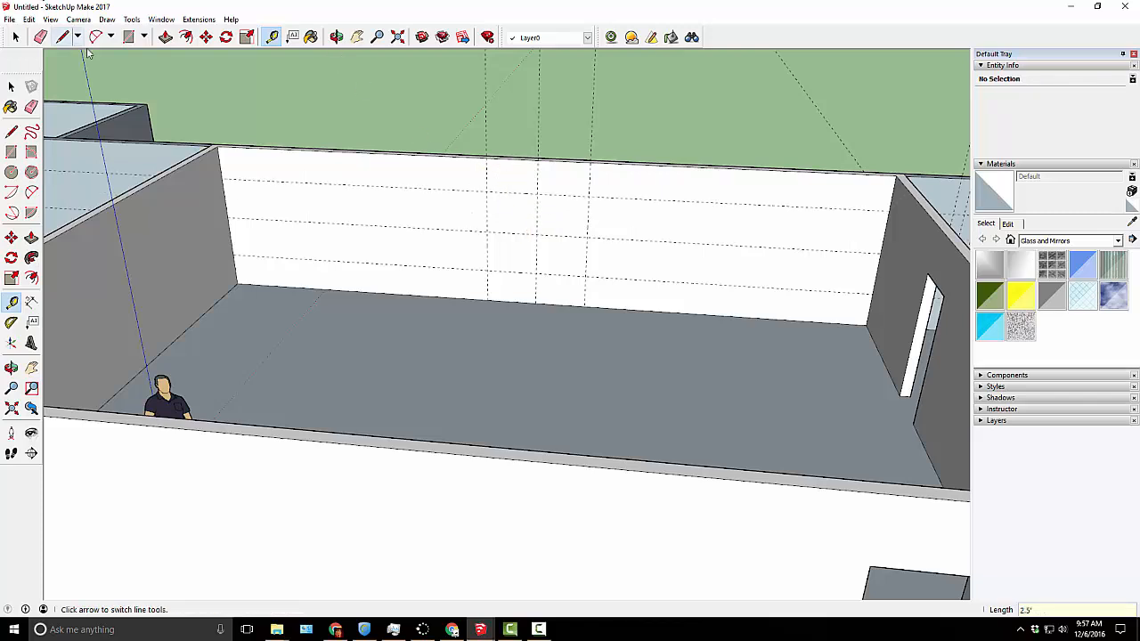
click(130, 36)
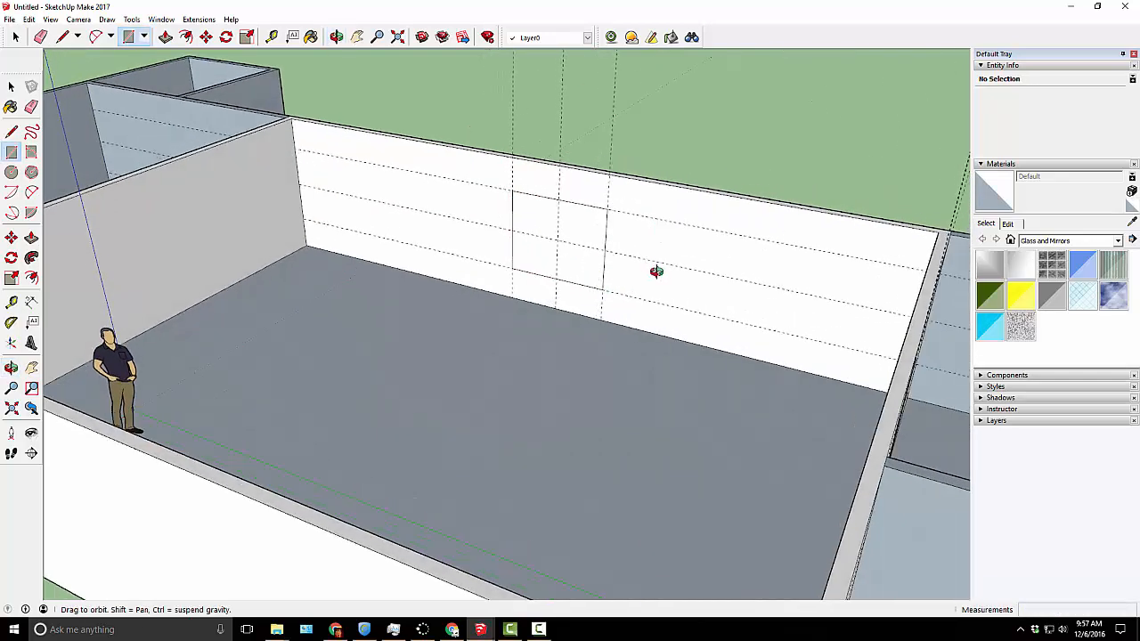
- Outline the window between the guides, push it through the wall and erase the guides
click(165, 37)
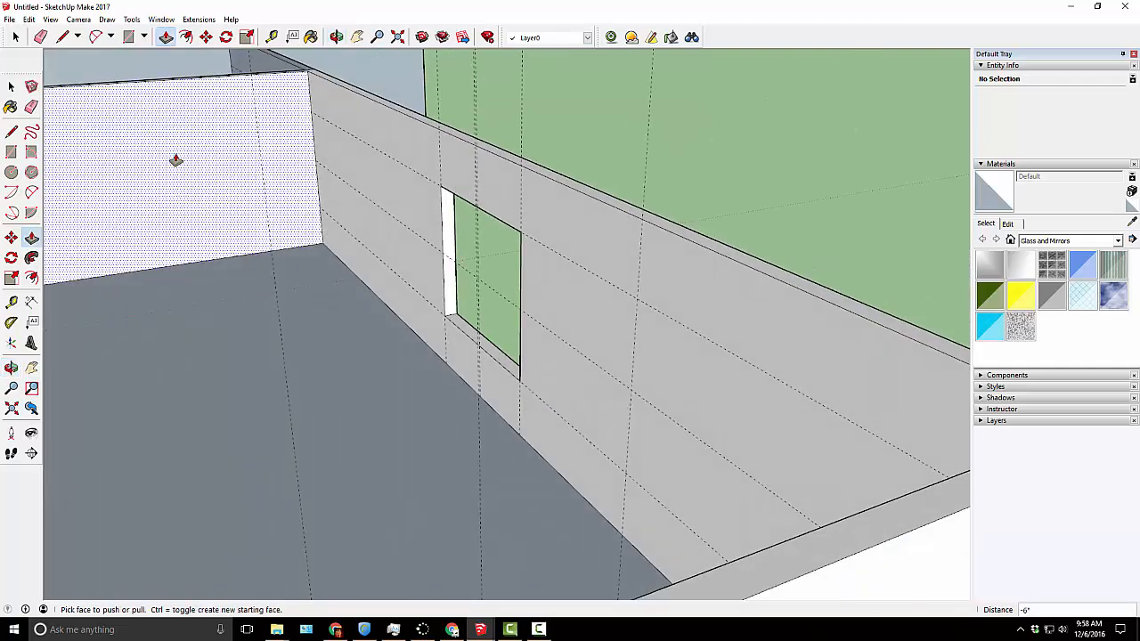
click(186, 37)
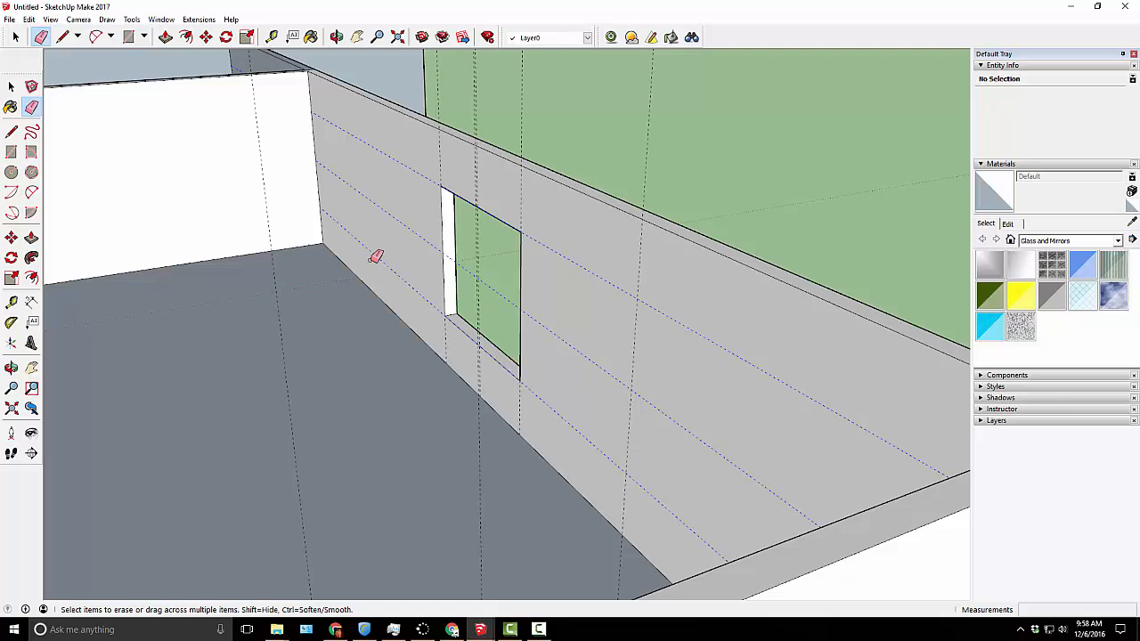
click(628, 214)
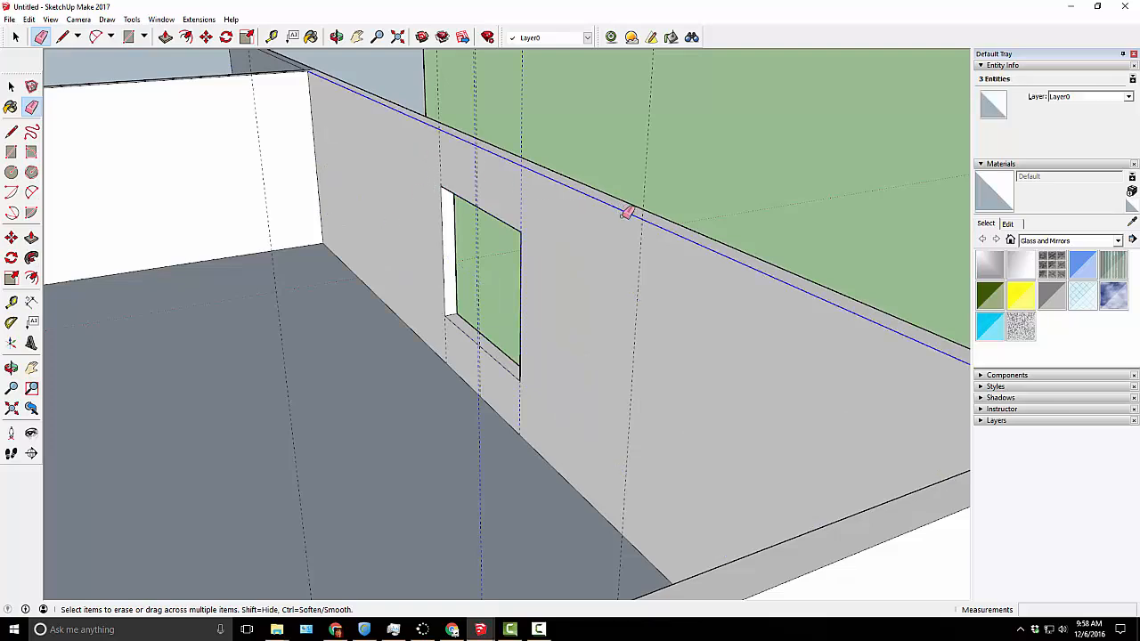
click(630, 212)
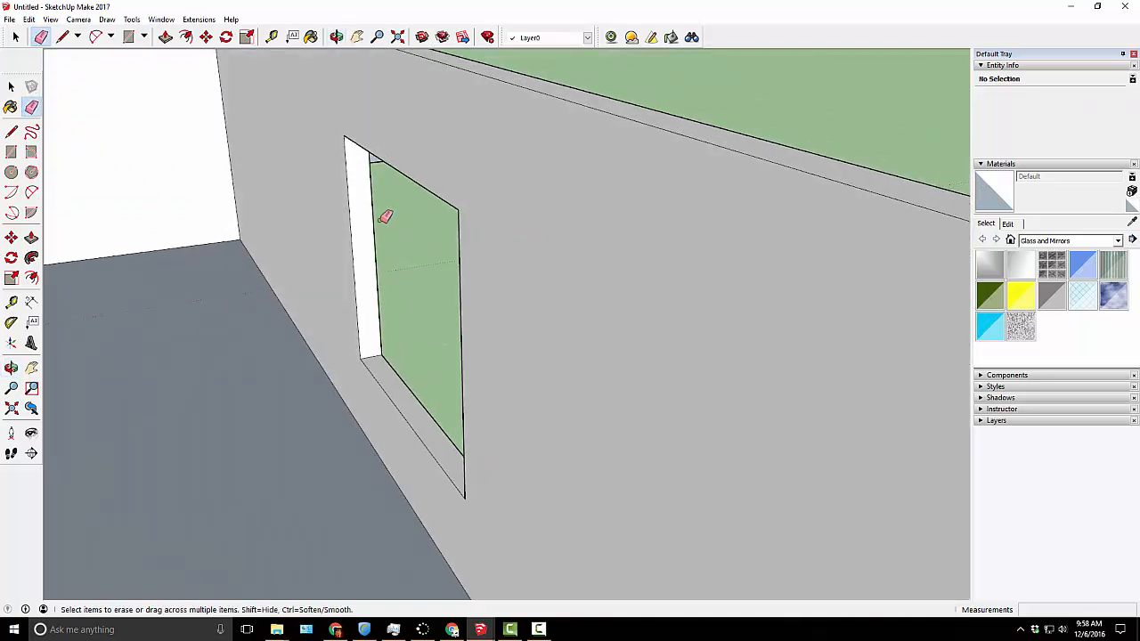
mouse_move(388, 206)
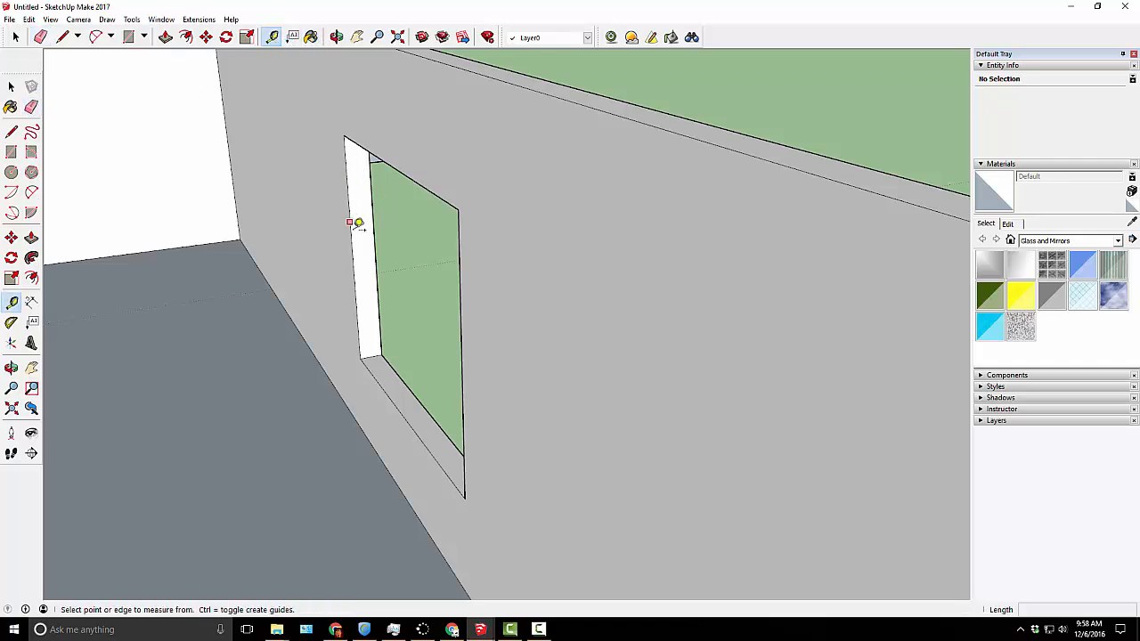
- Set inset guides on both jambs and draw the pane rectangle across the opening
click(349, 221)
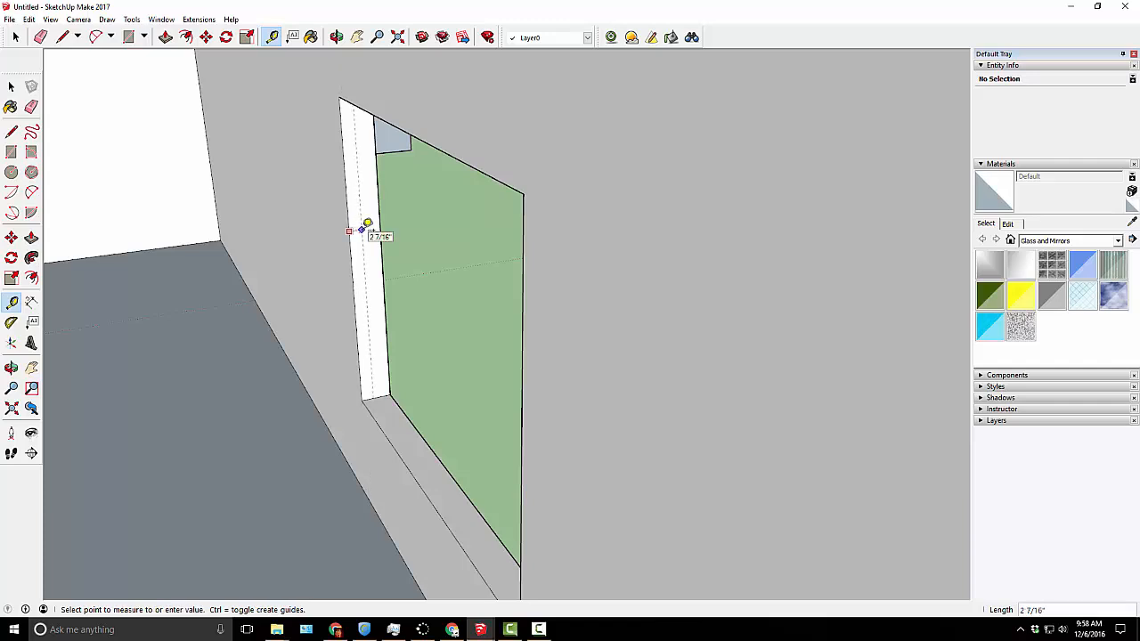
click(367, 222)
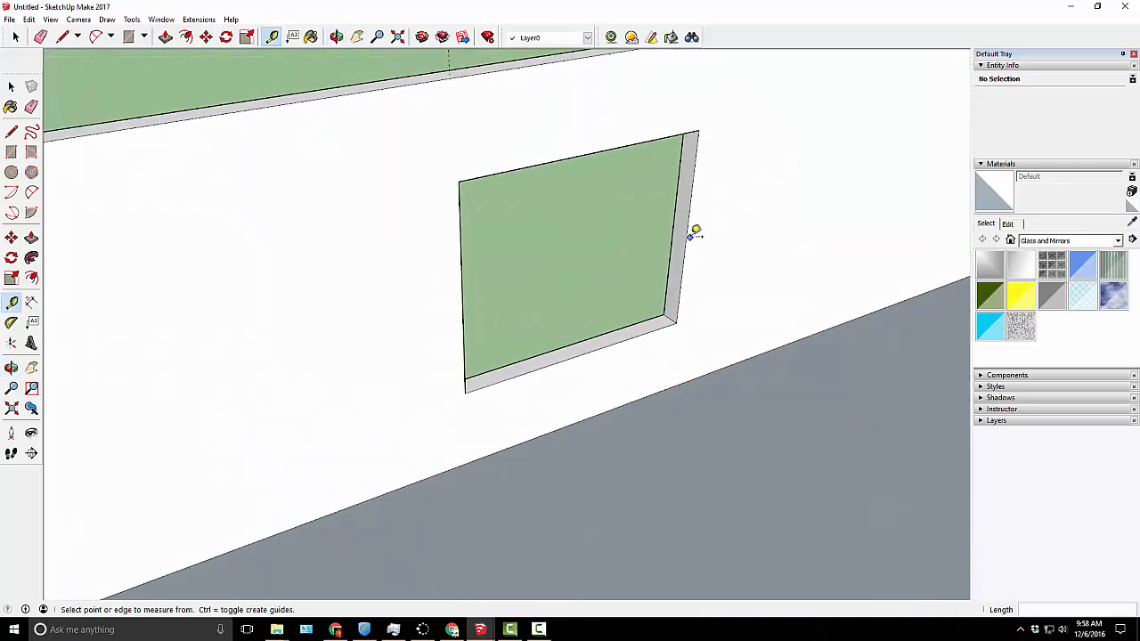
click(696, 233)
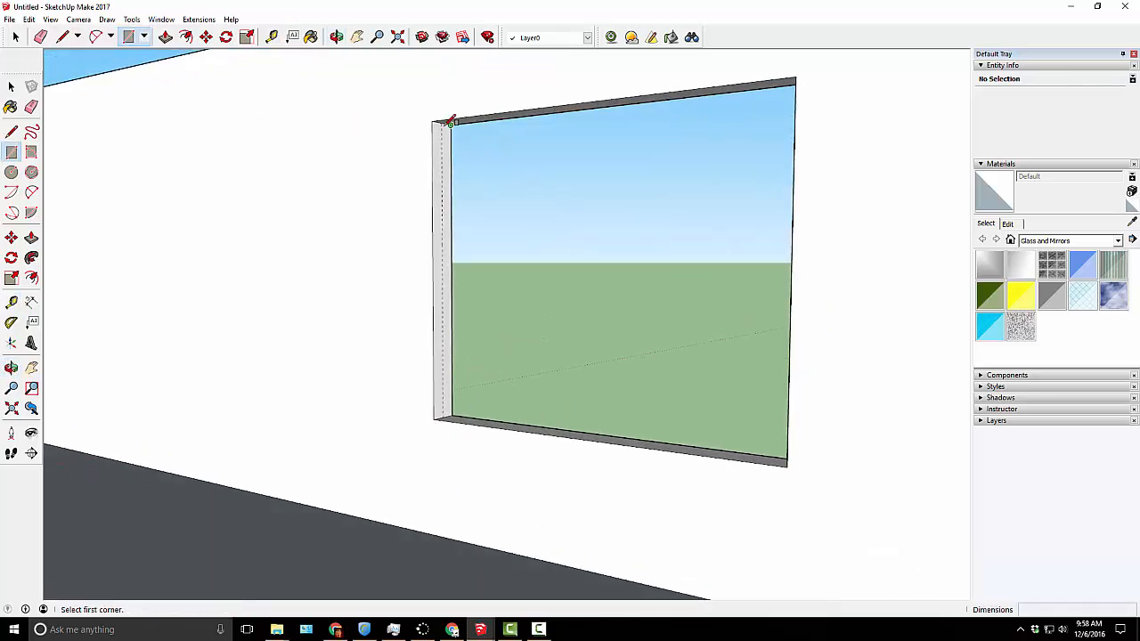
click(450, 122)
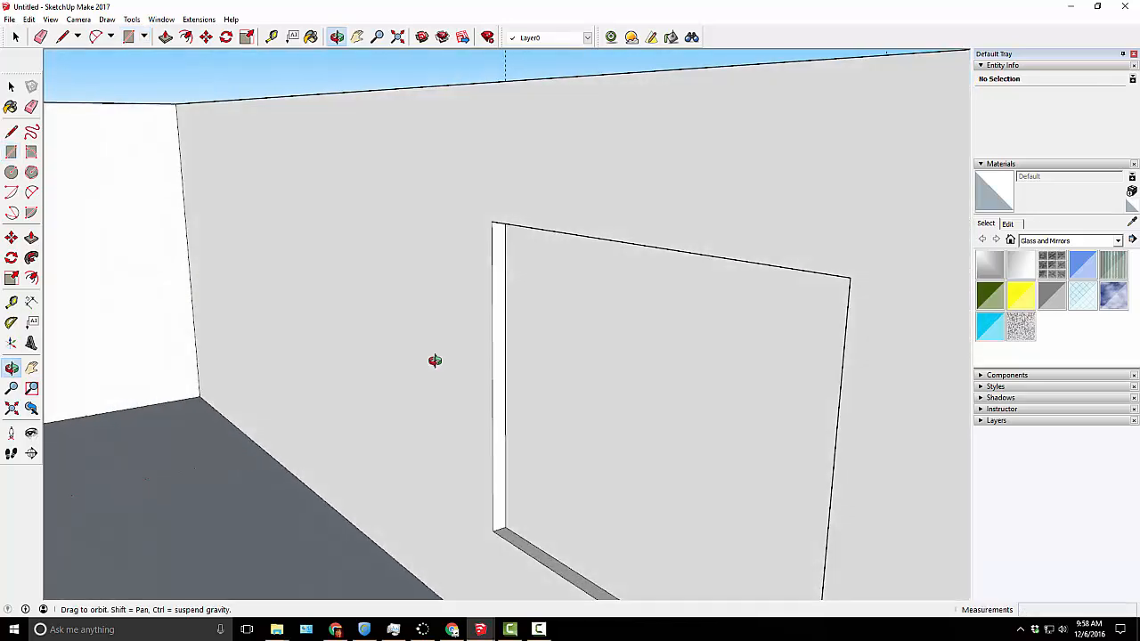
drag(434, 361, 377, 357)
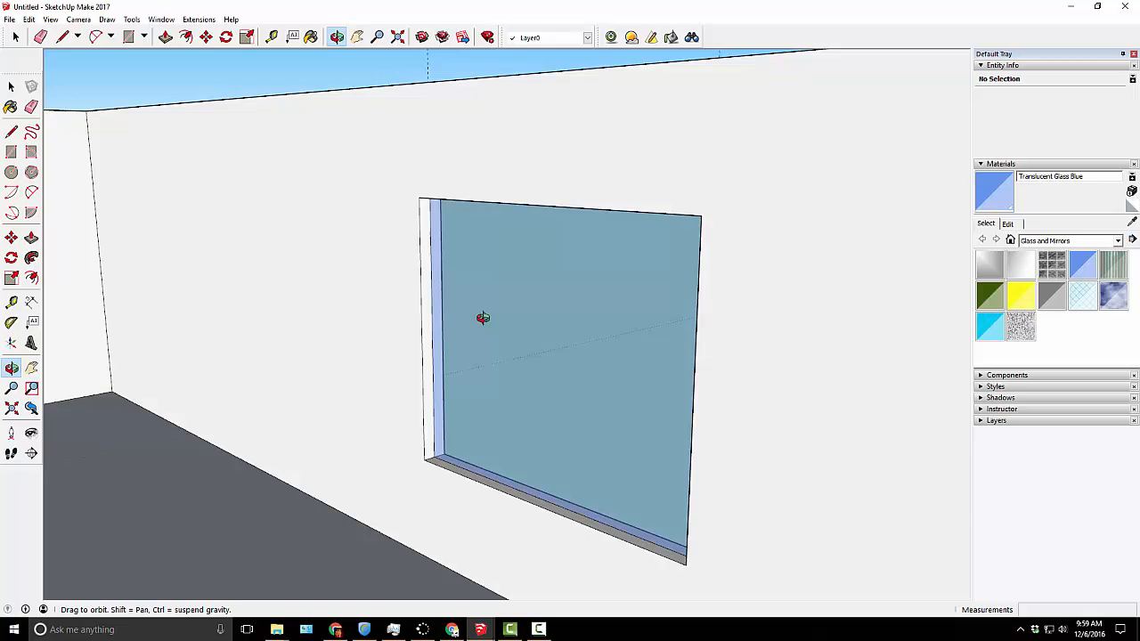
- Orbit the model to check the blue glass pane from outside and inside the room
drag(482, 318, 301, 397)
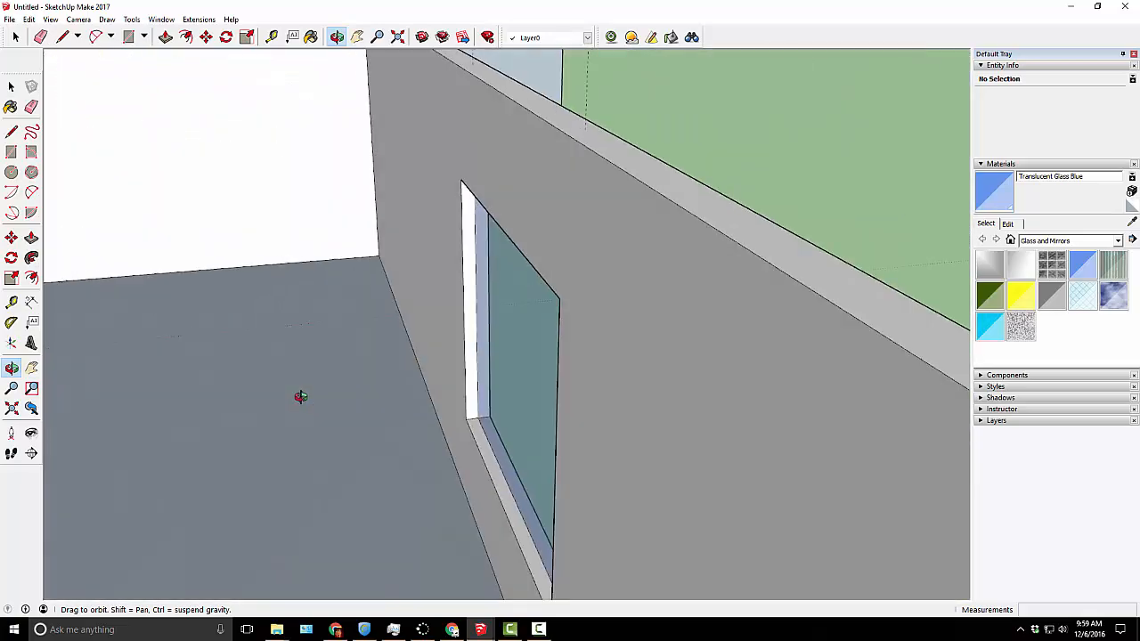
drag(301, 397, 254, 467)
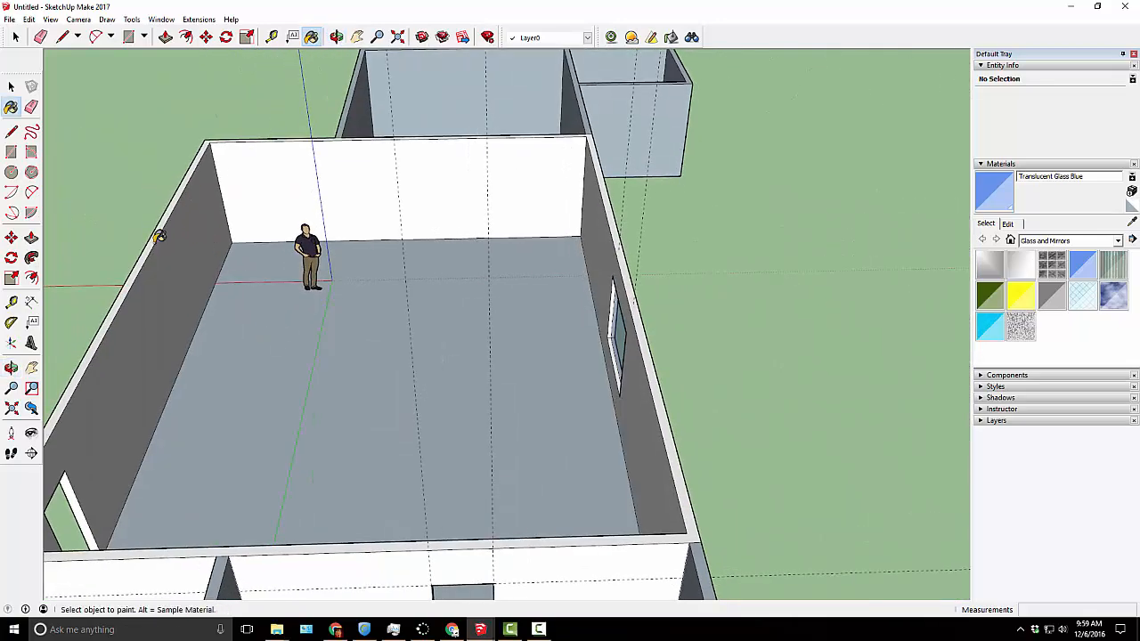
mouse_move(208, 304)
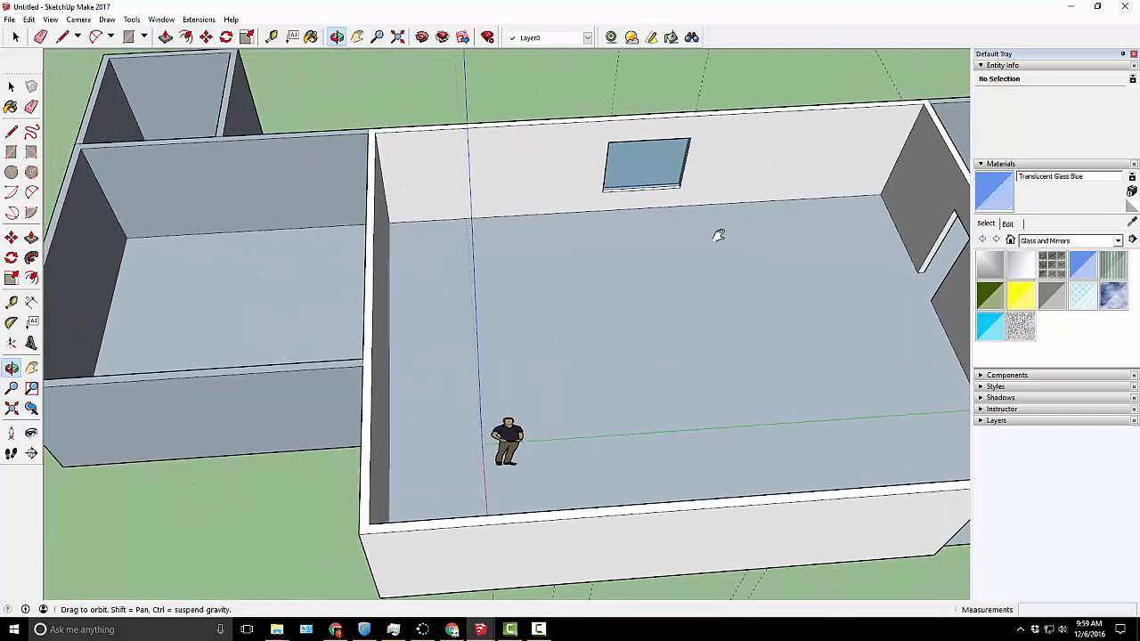
drag(719, 235, 625, 227)
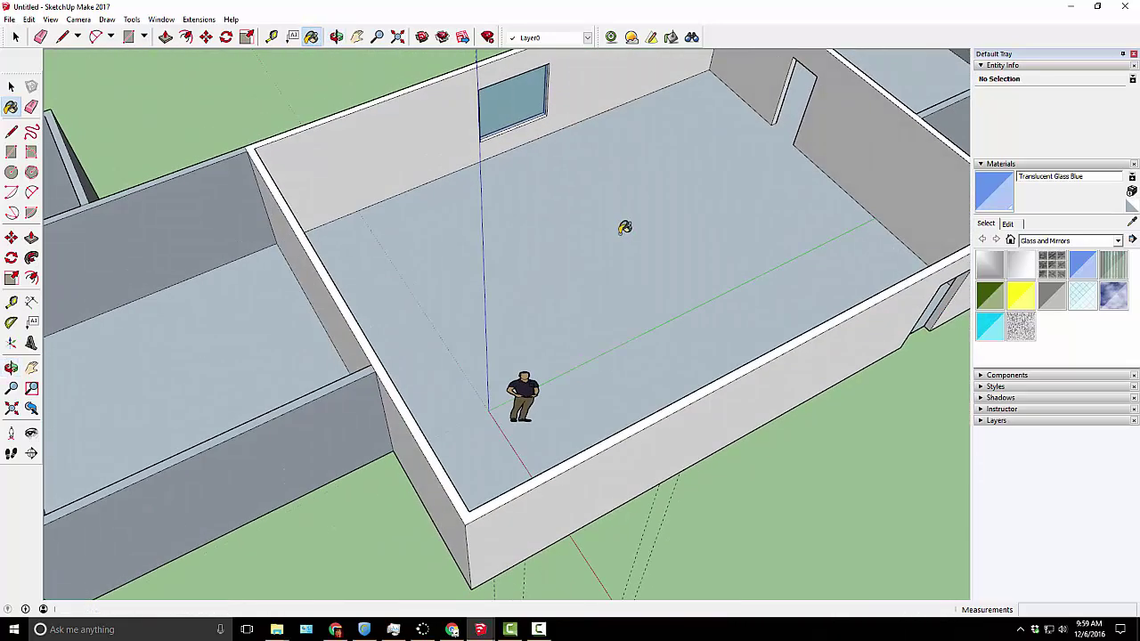